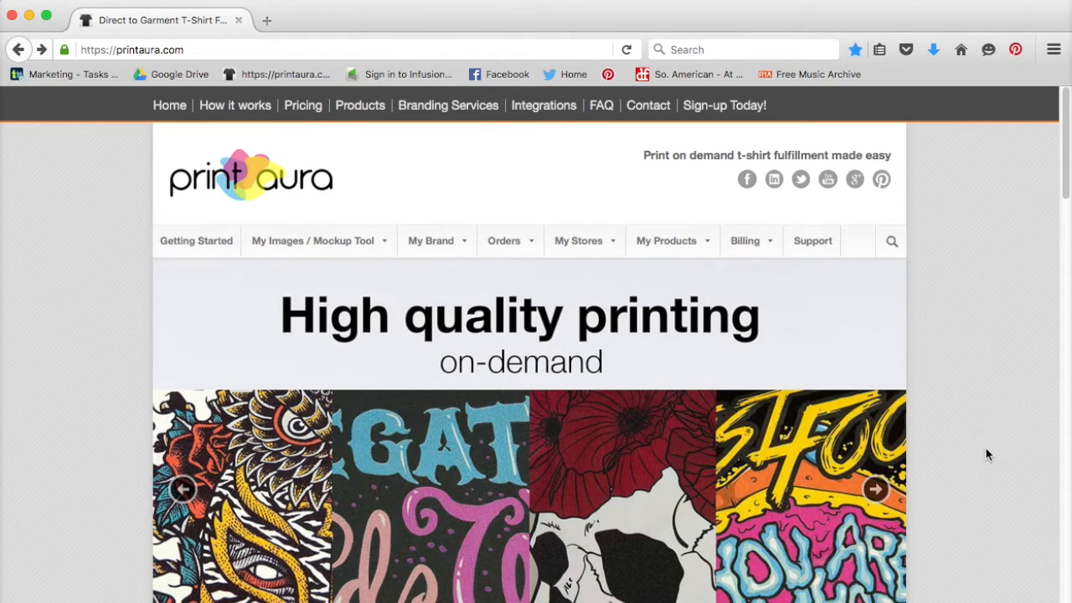
Reveal the Orders menu on the Print Aura homepage to reach the manual order option.
click(876, 489)
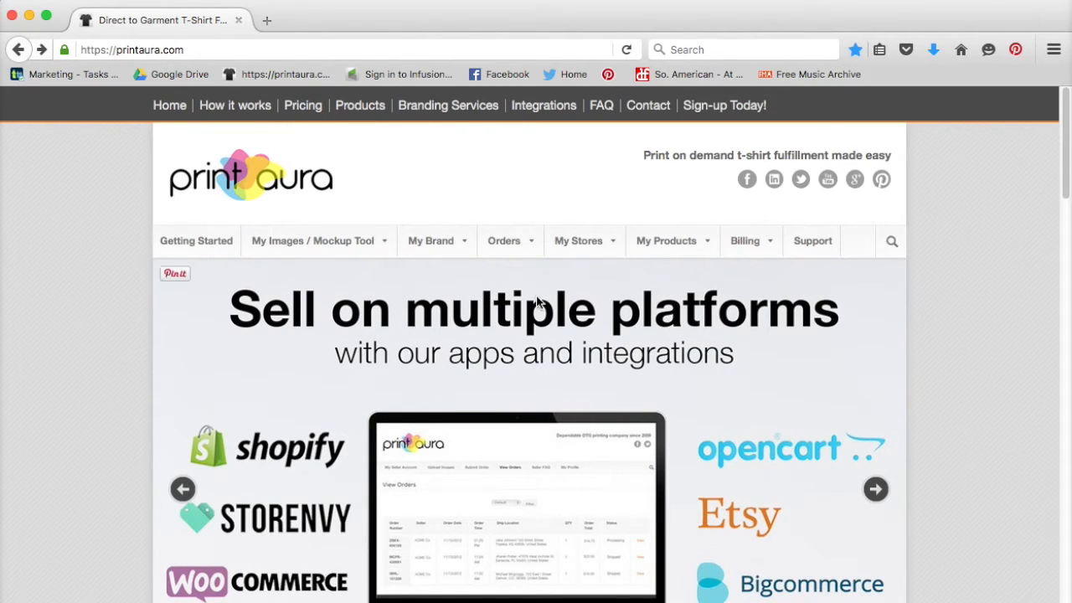
click(503, 241)
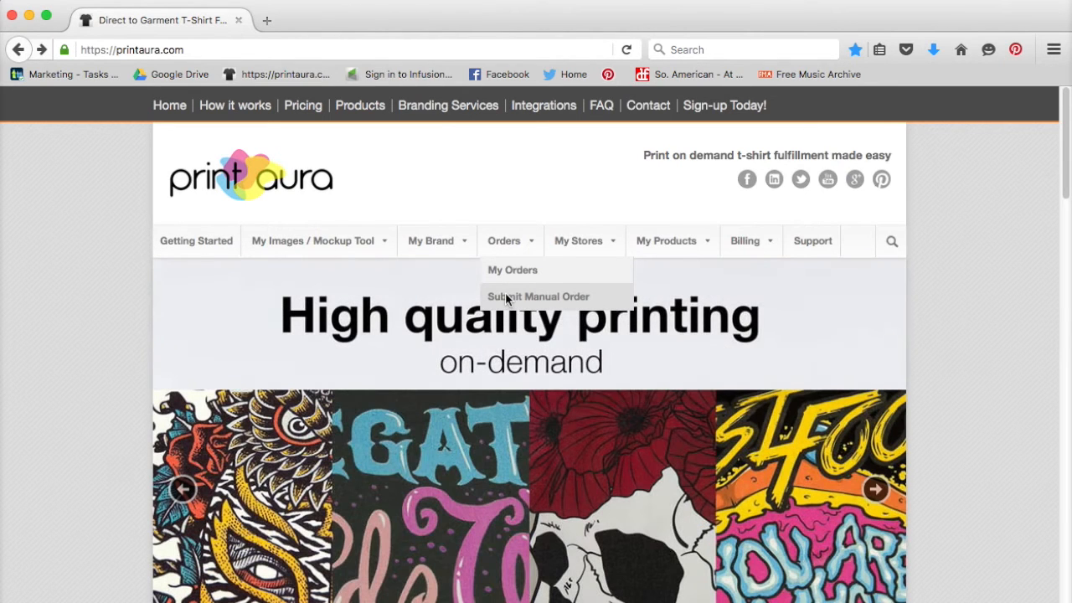
Start a new manual order and review the prefilled business information fields.
click(539, 297)
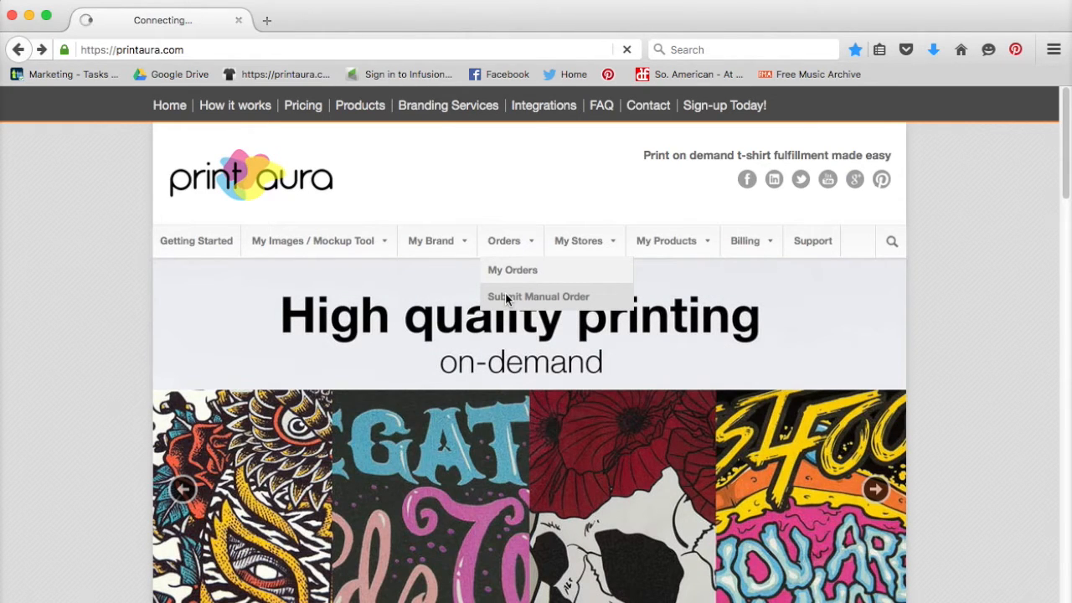
click(538, 296)
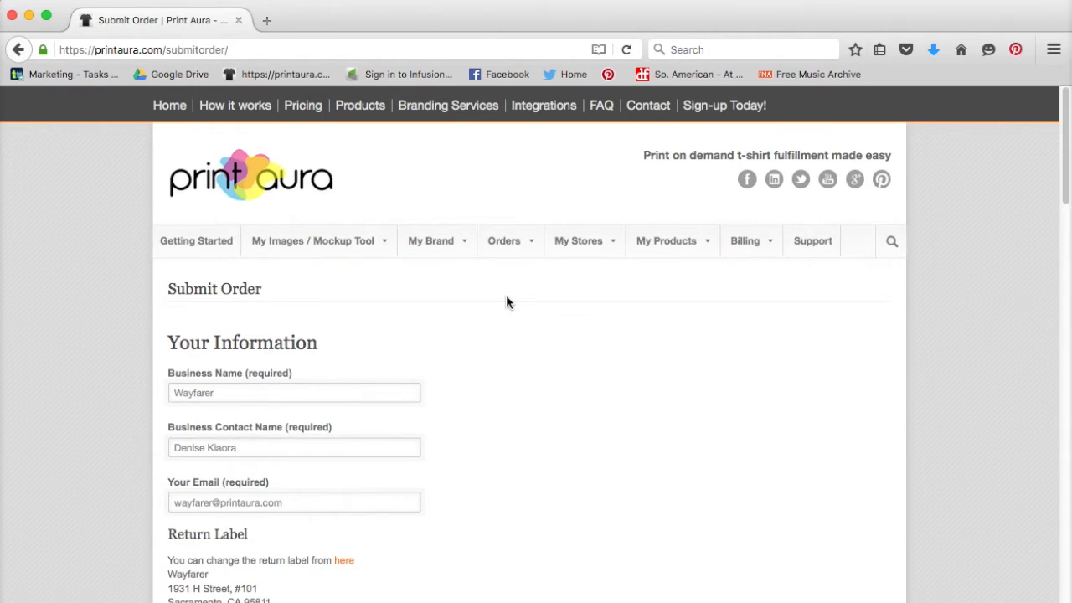
click(293, 447)
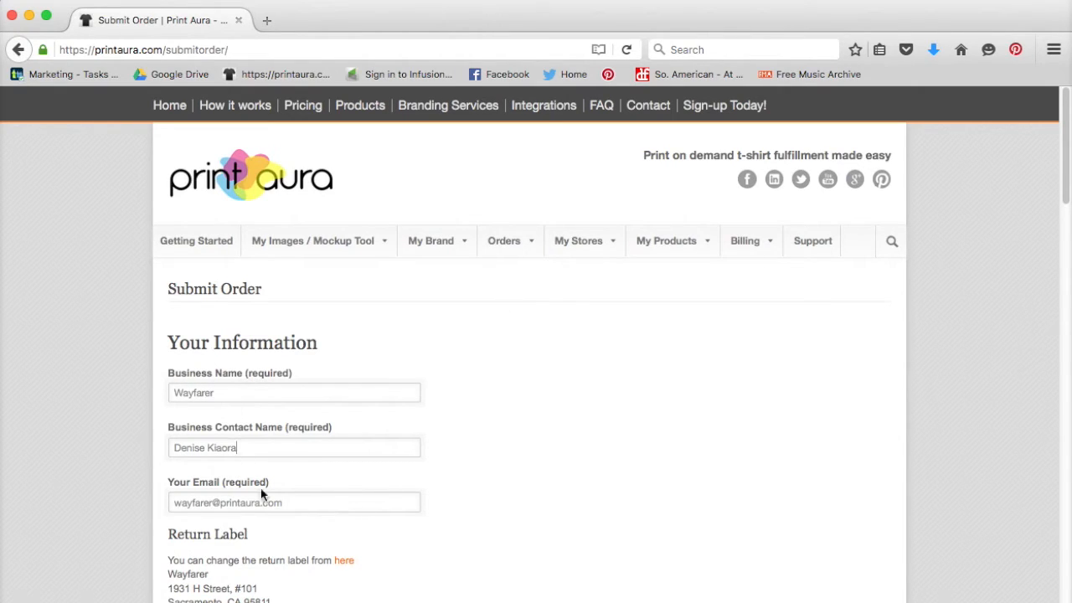
mouse_move(268, 503)
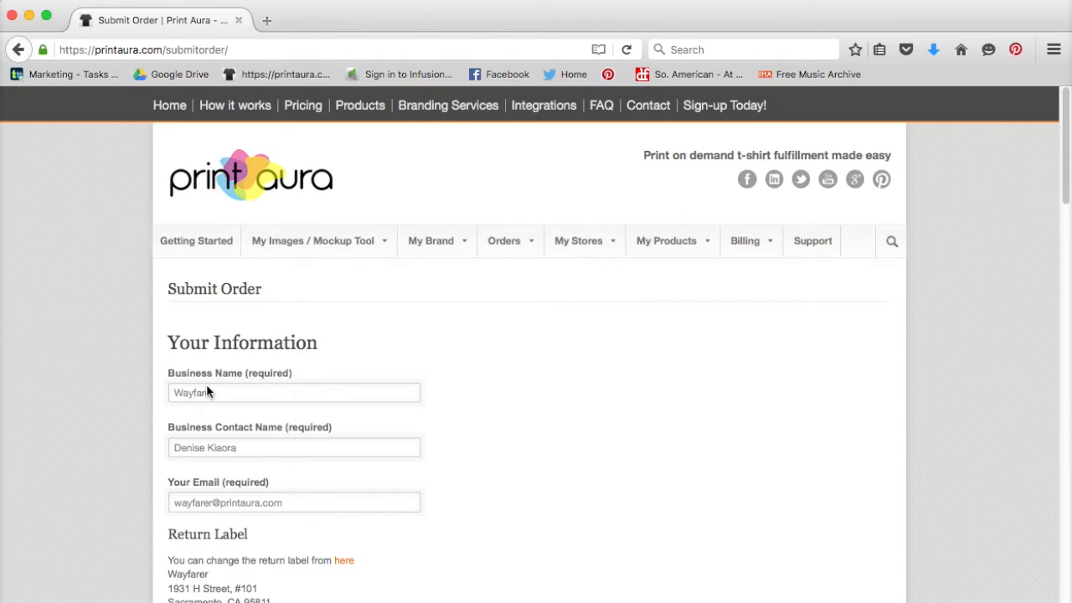
click(293, 447)
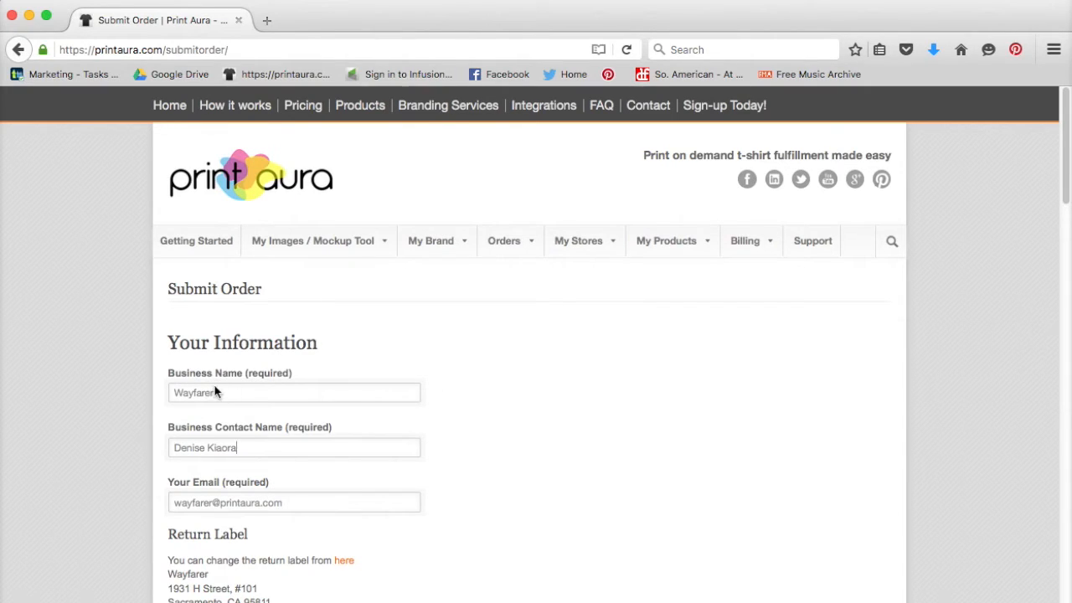
mouse_move(278, 458)
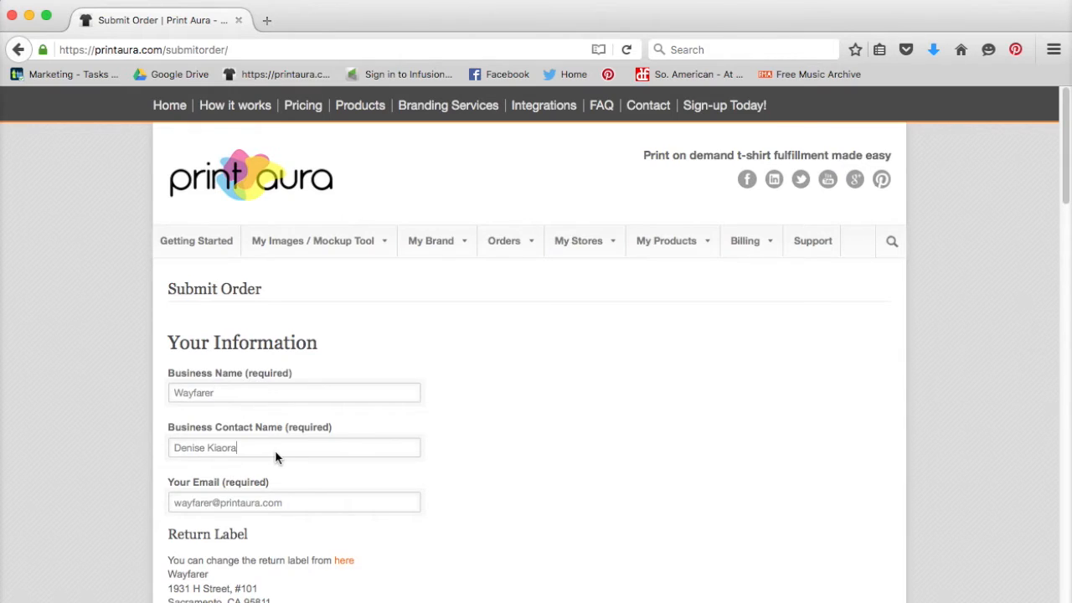
scroll(down, 3)
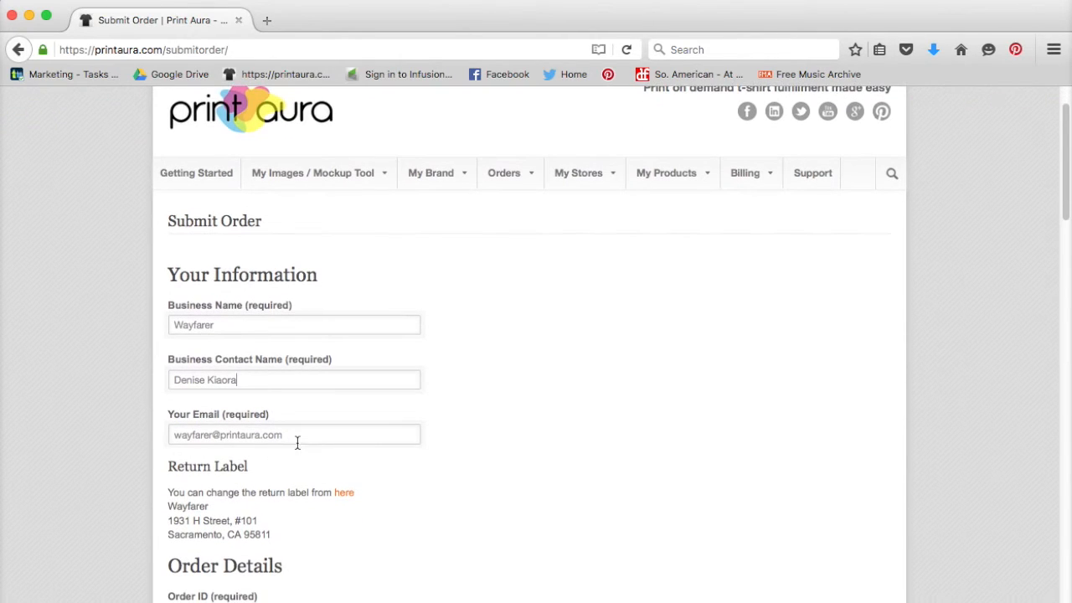
scroll(down, 3)
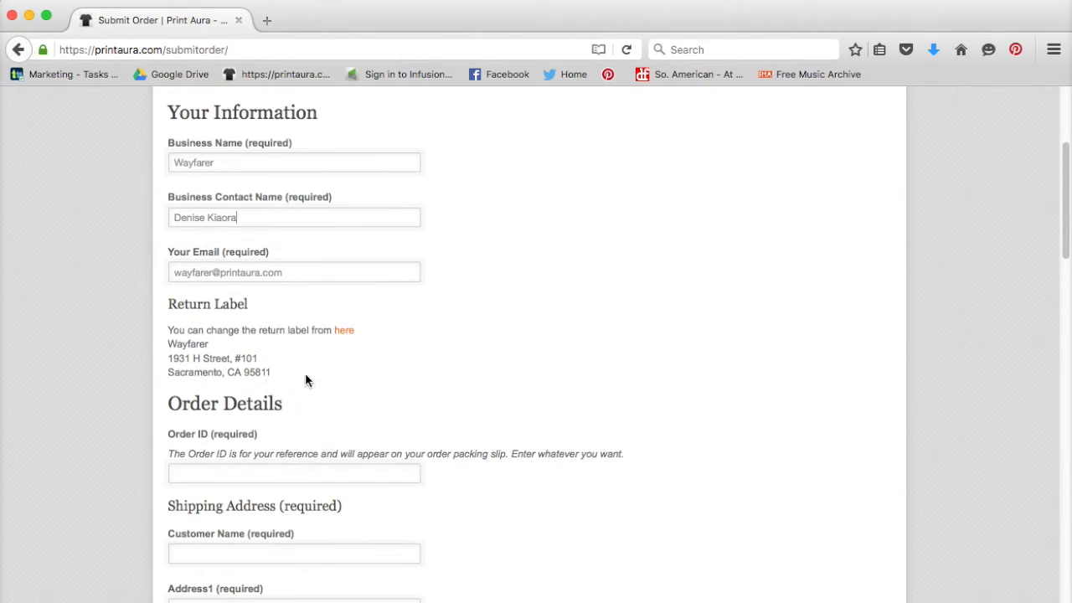
mouse_move(285, 327)
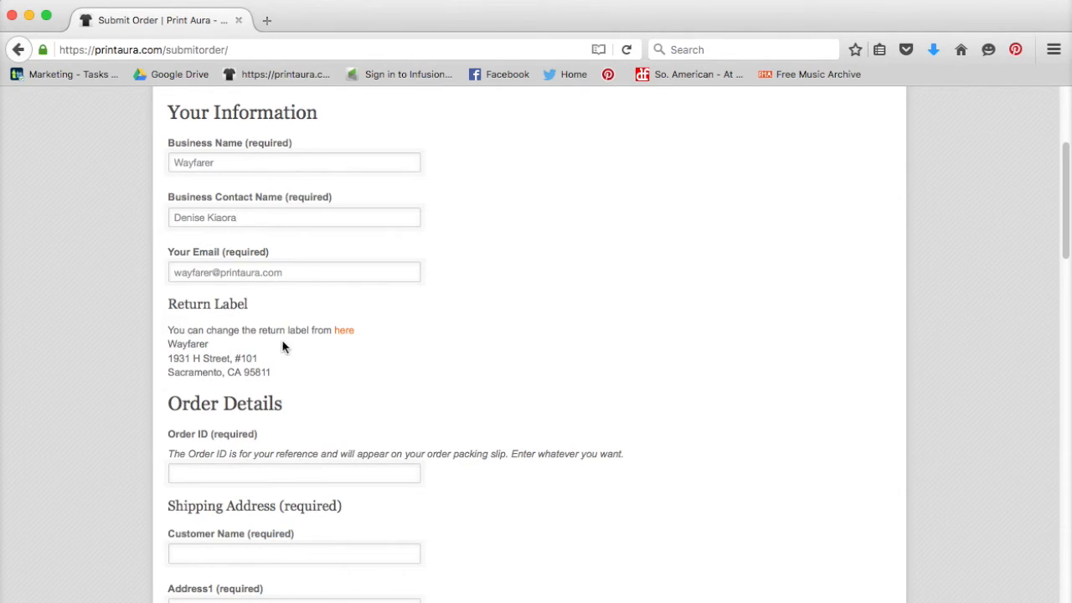
mouse_move(355, 332)
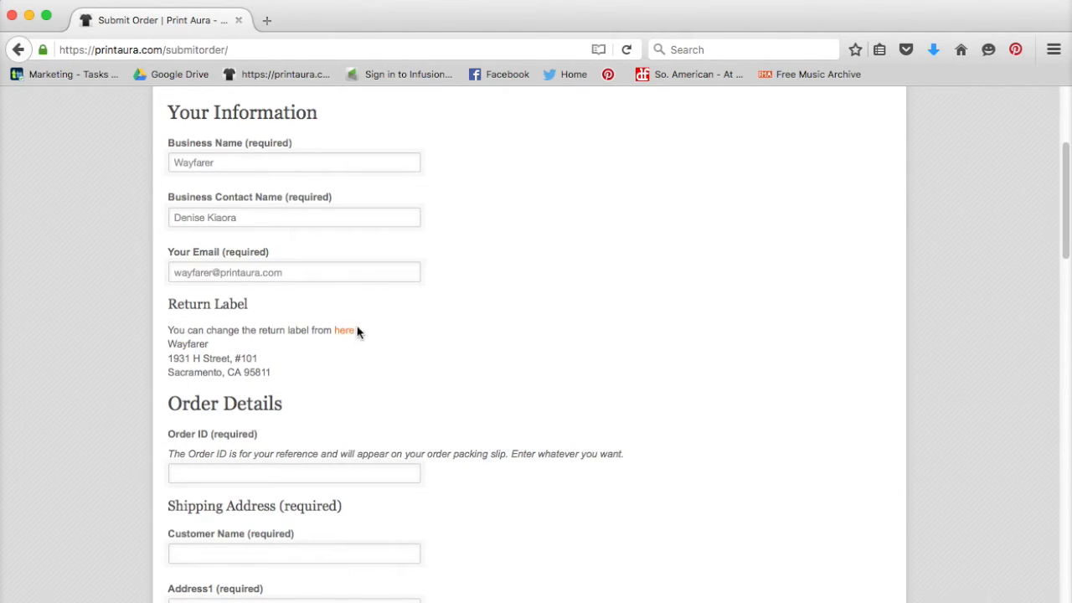
click(295, 218)
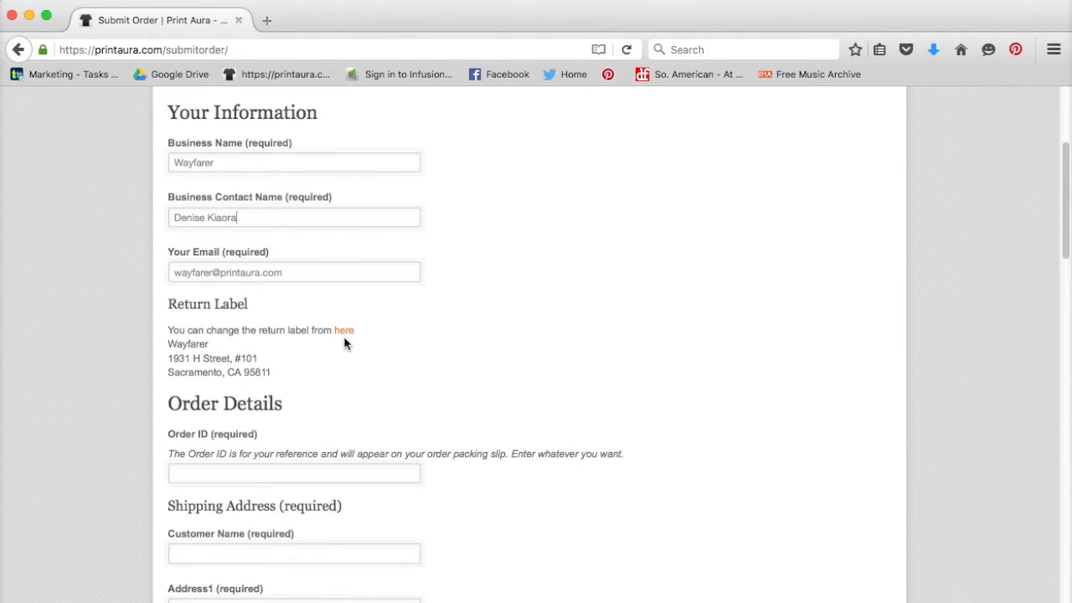
scroll(down, 3)
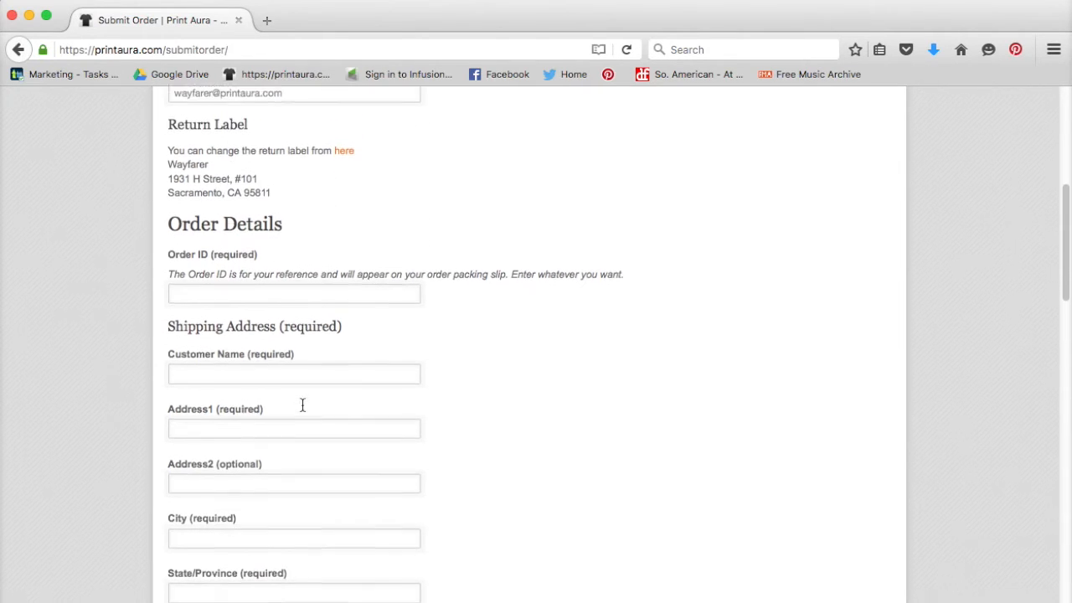
scroll(down, 3)
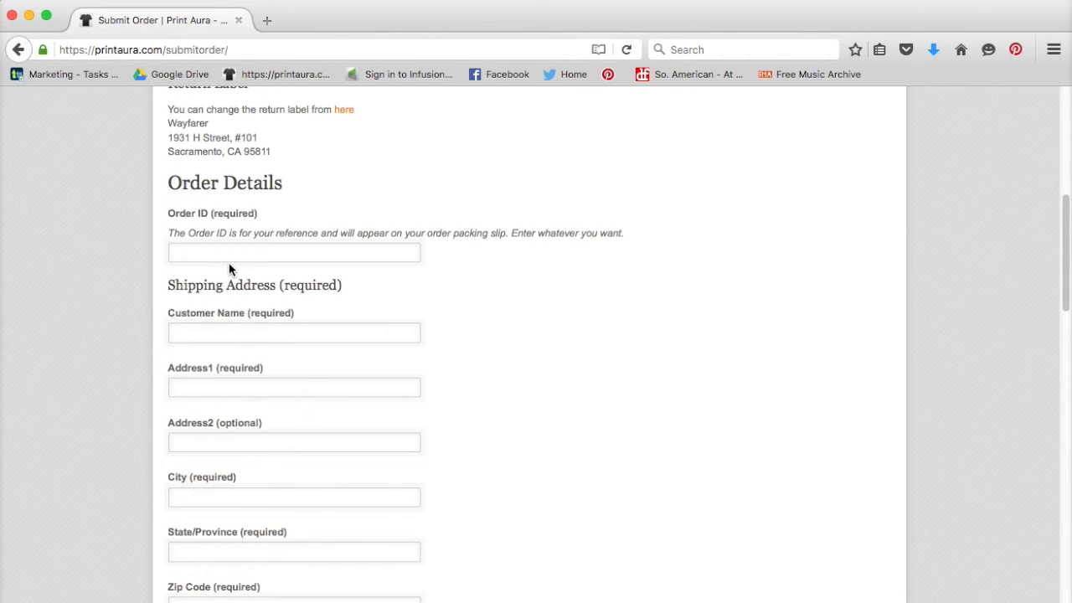
Enter 'Bear T-shirt' as the Order ID and move on to the Customer Name field.
click(294, 251)
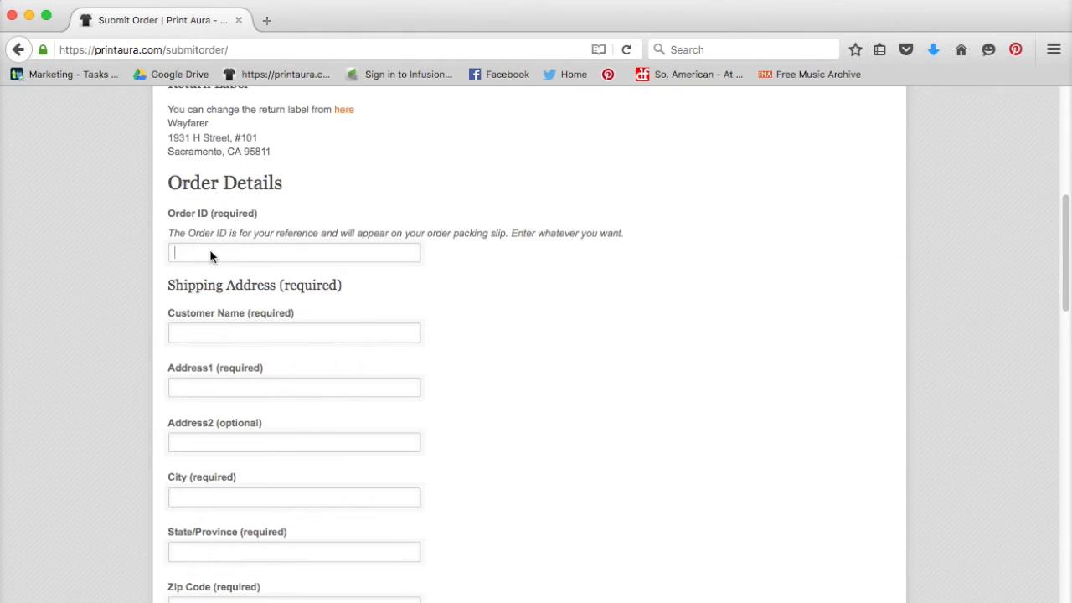
text(Bear T-shi)
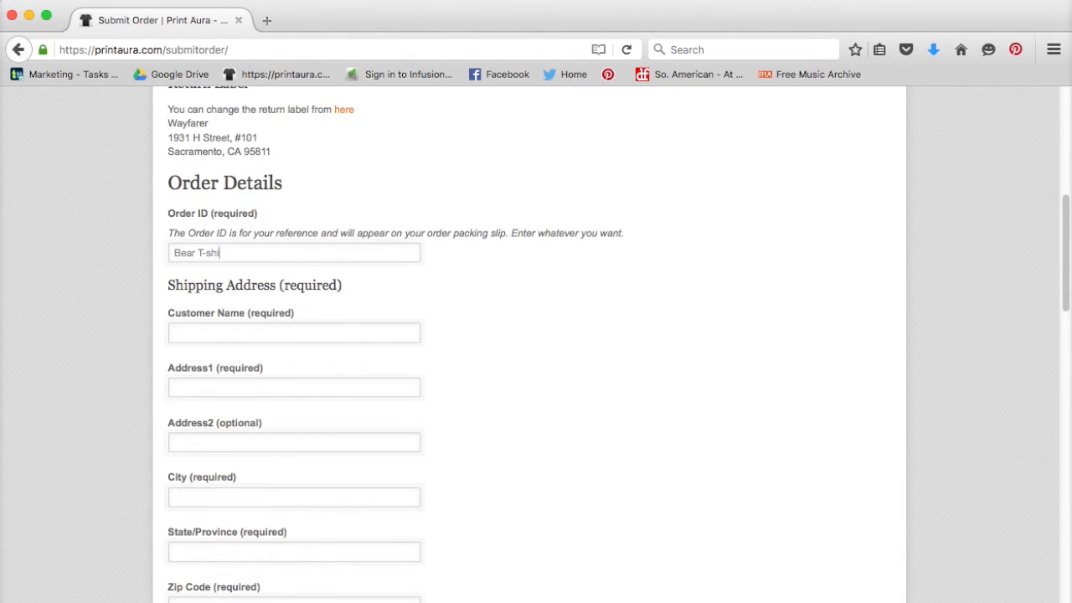
text(rt)
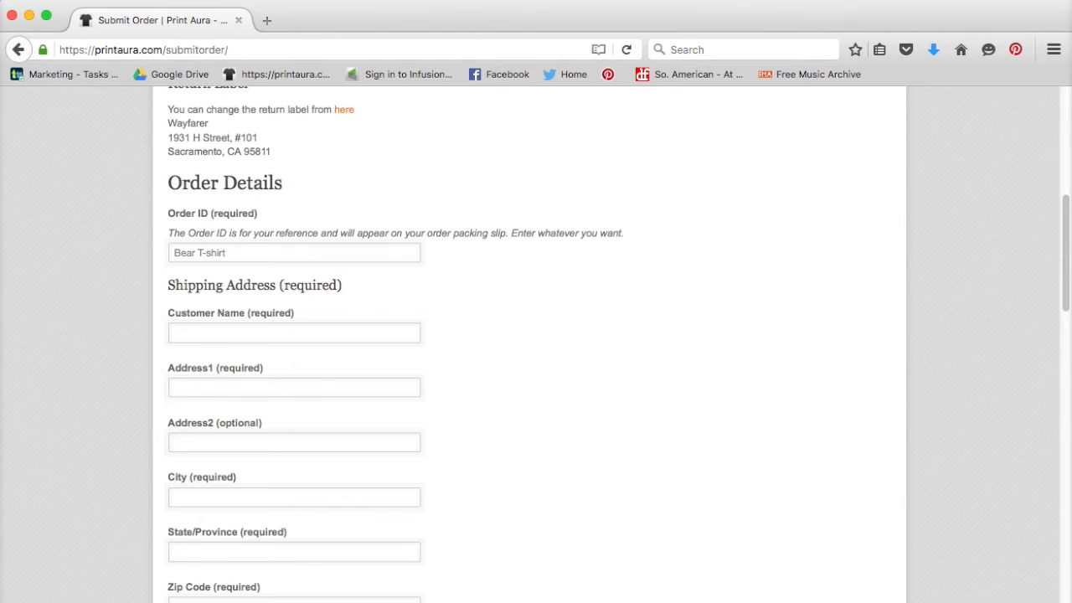
click(295, 251)
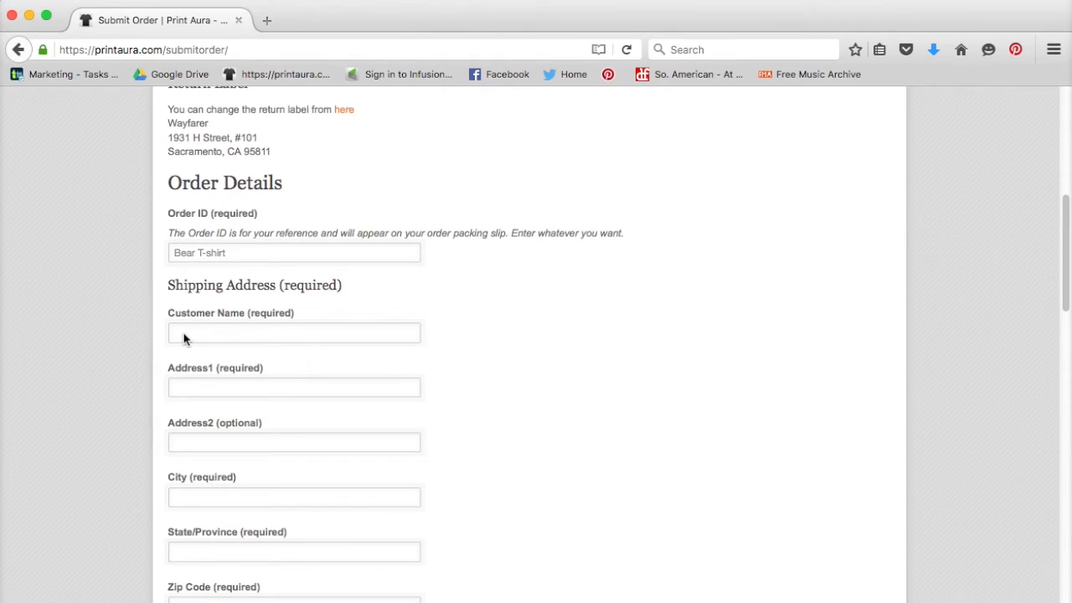
click(293, 331)
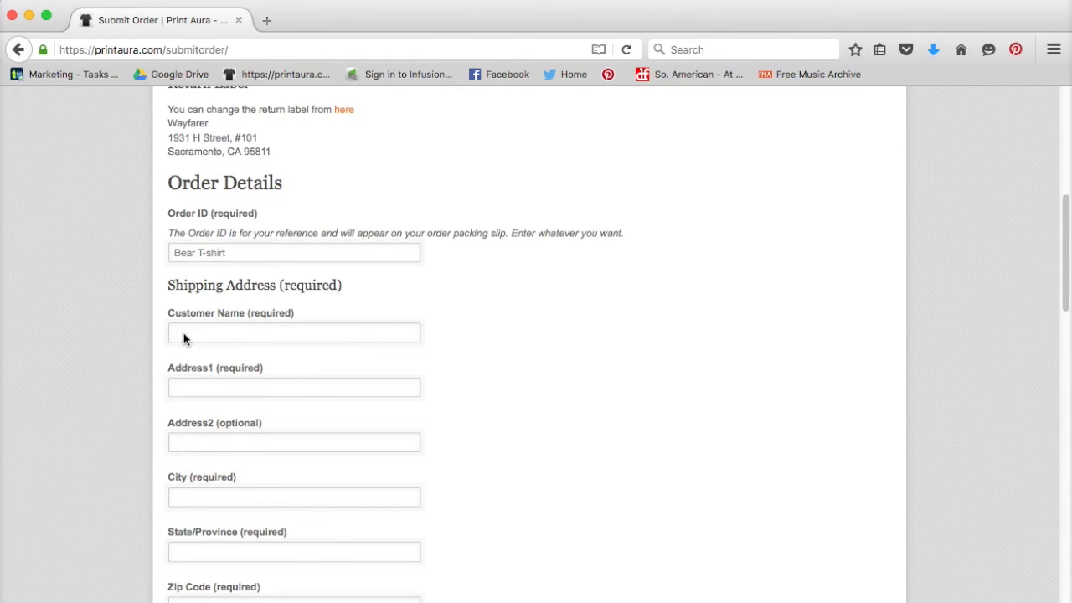
click(294, 332)
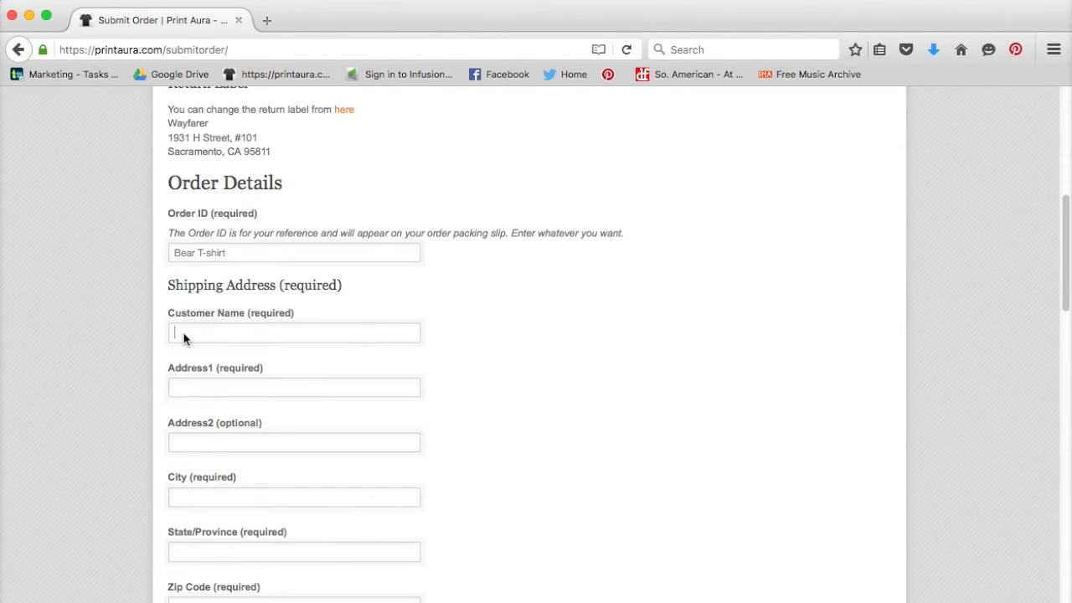
scroll(down, 3)
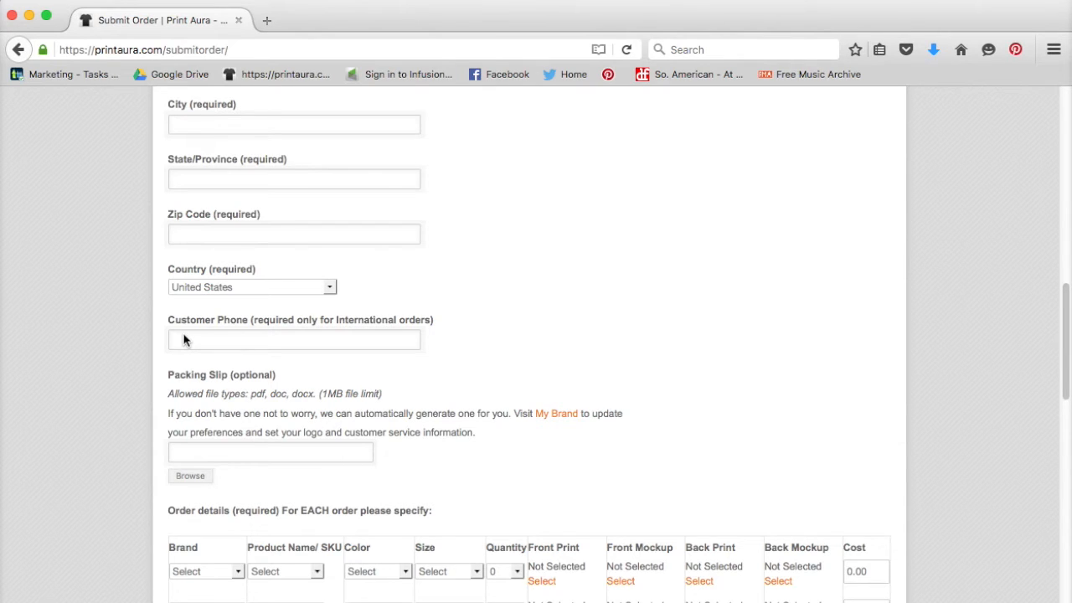
scroll(down, 3)
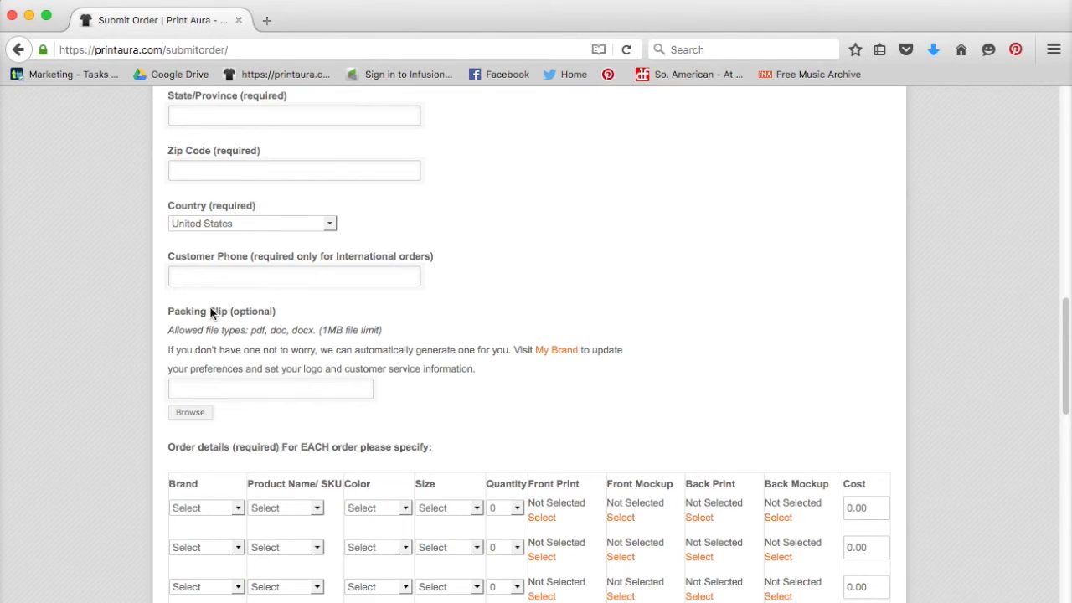
mouse_move(198, 404)
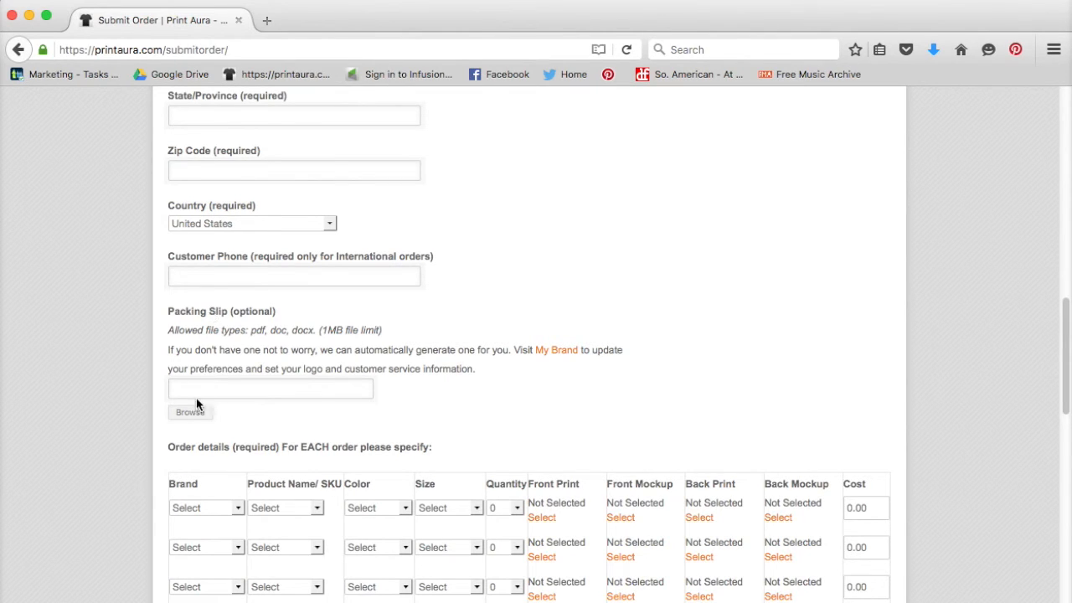
scroll(down, 3)
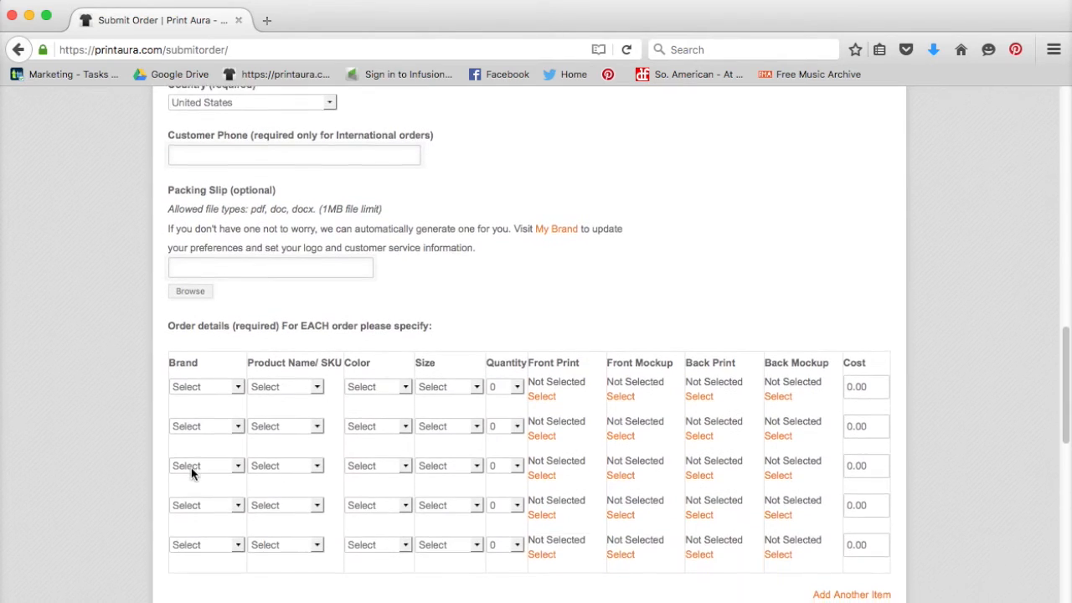
scroll(down, 3)
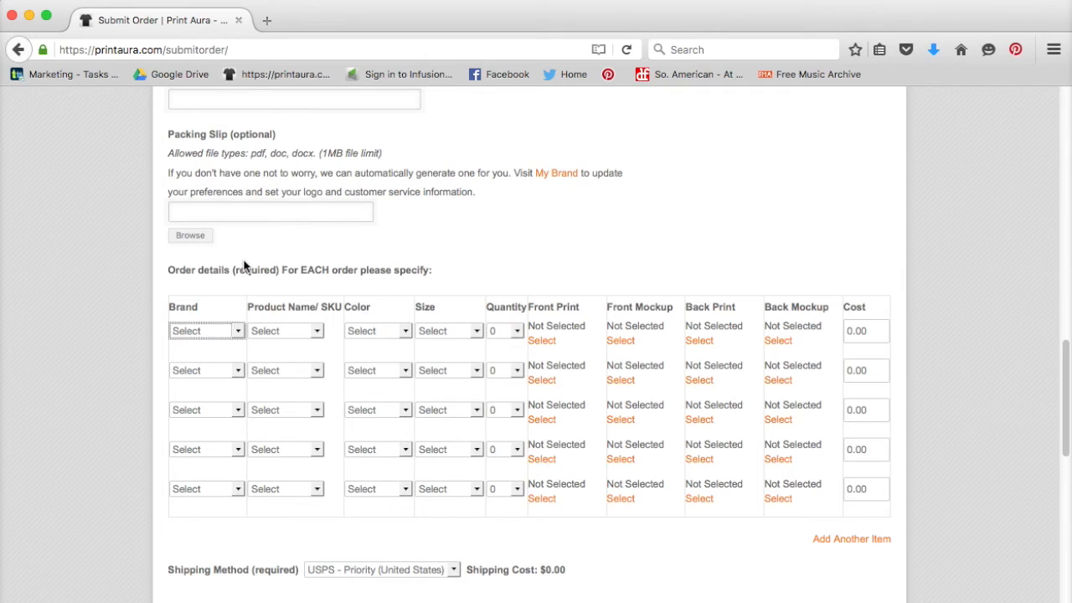
Choose the Bella / Canvas Flowy Racerback Tank Top as the first line item.
click(205, 330)
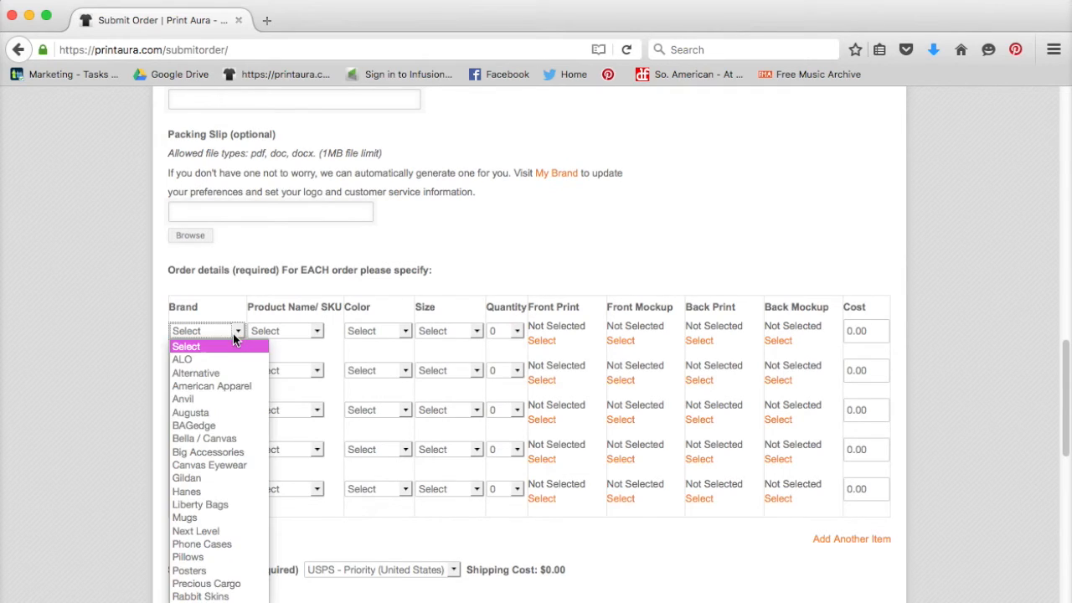
click(204, 439)
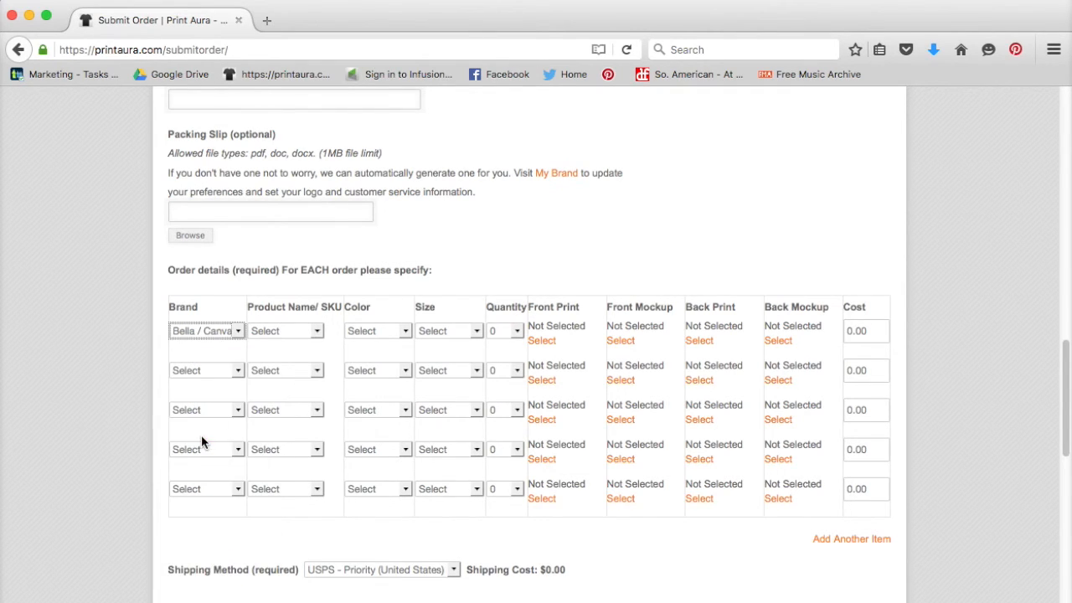
click(285, 330)
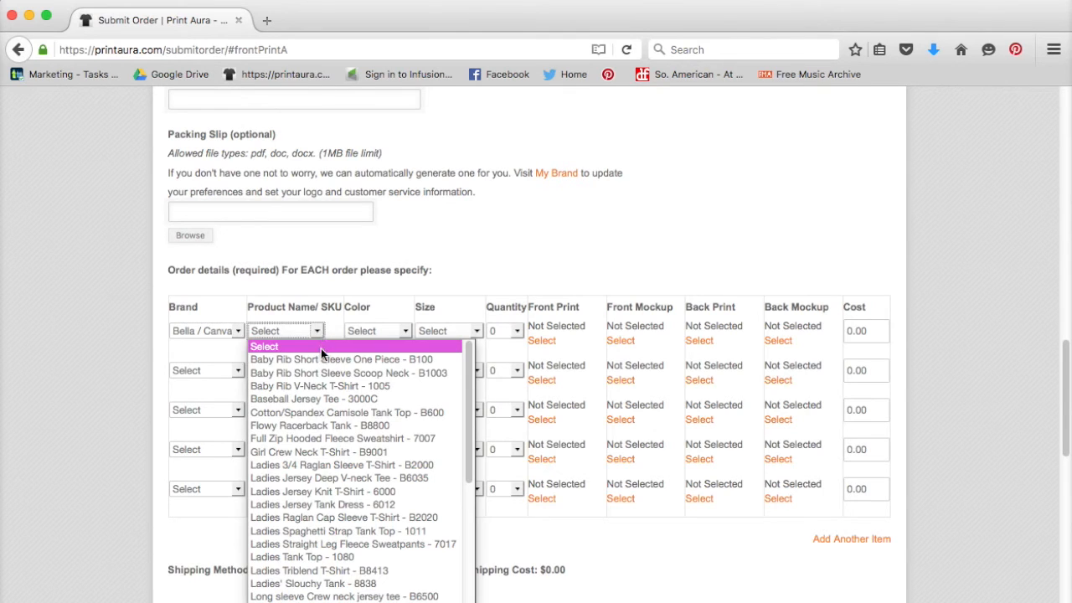
click(318, 426)
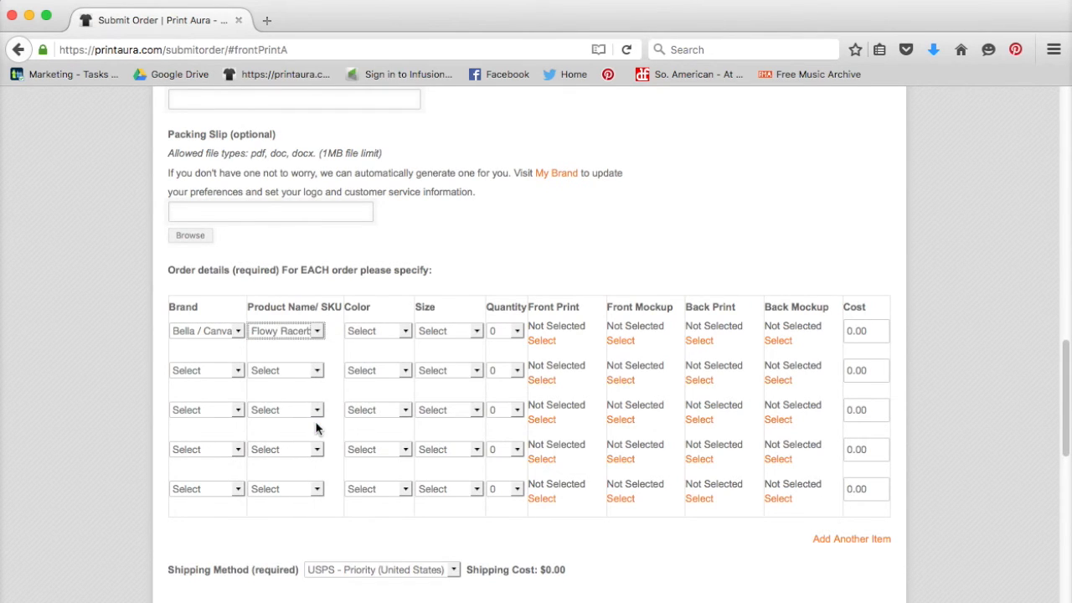
Make the tank White, size Medium, with a quantity of 1.
click(376, 330)
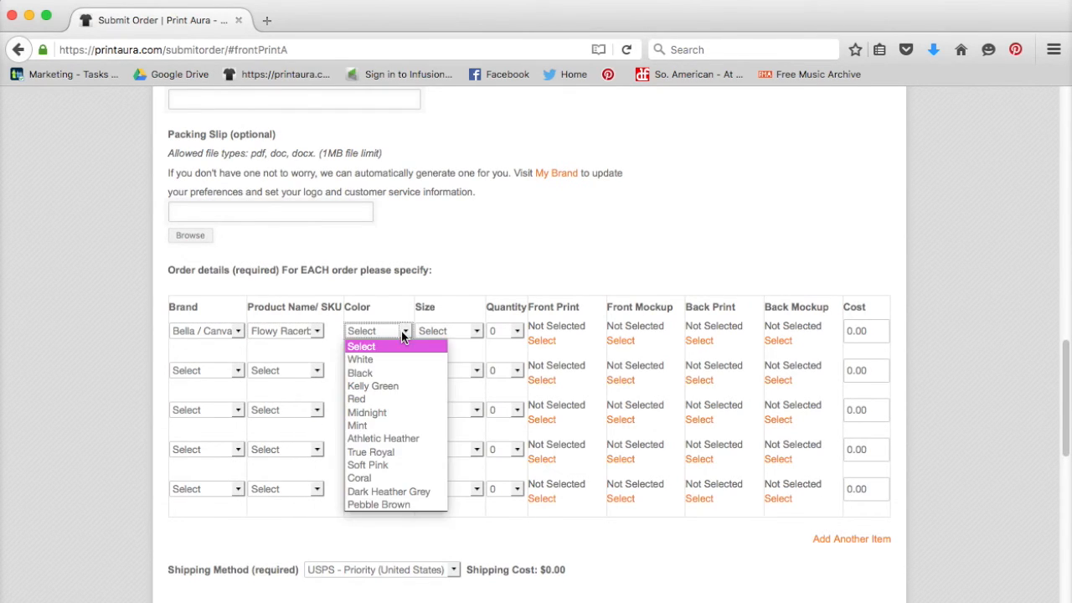
click(359, 358)
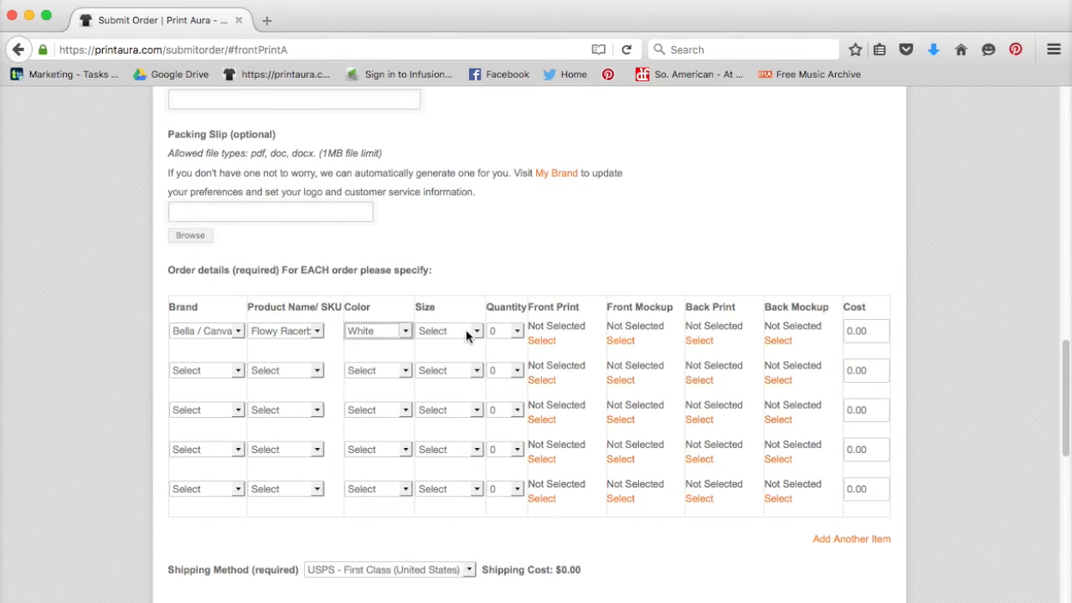
click(449, 332)
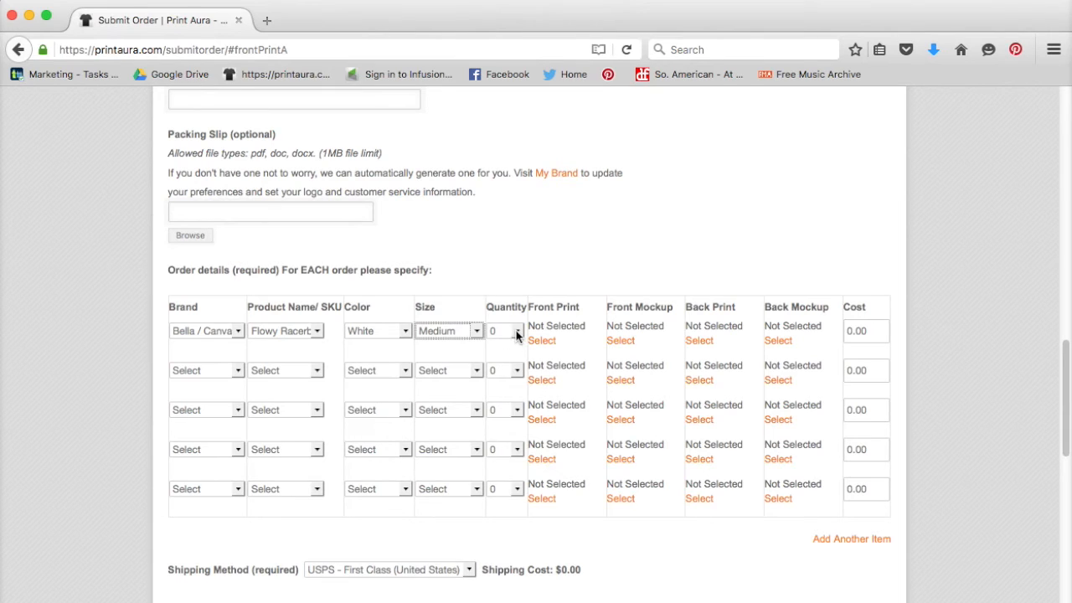
click(516, 327)
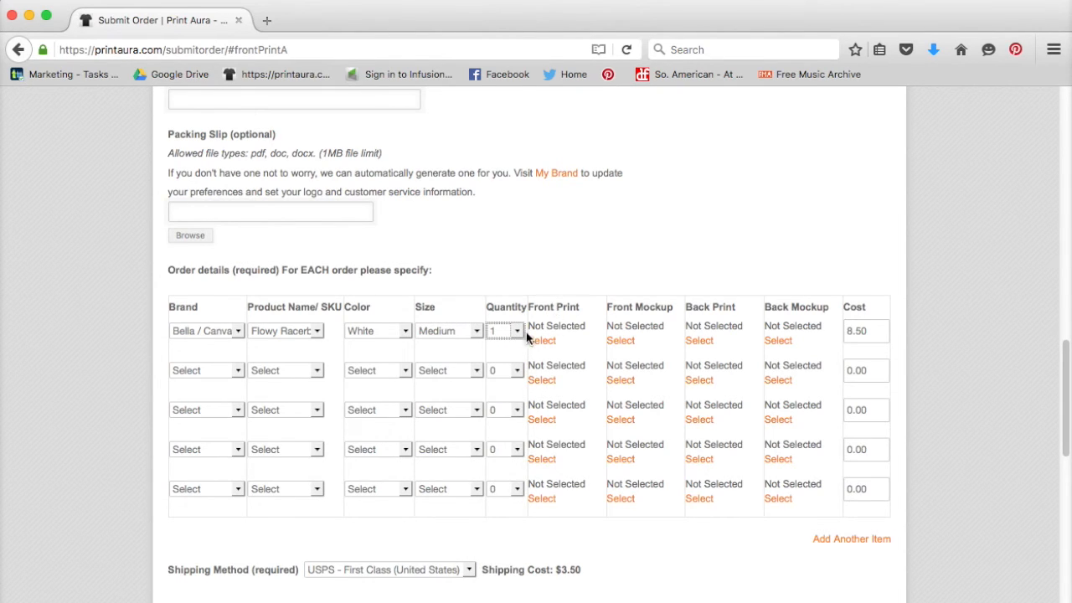
mouse_move(539, 347)
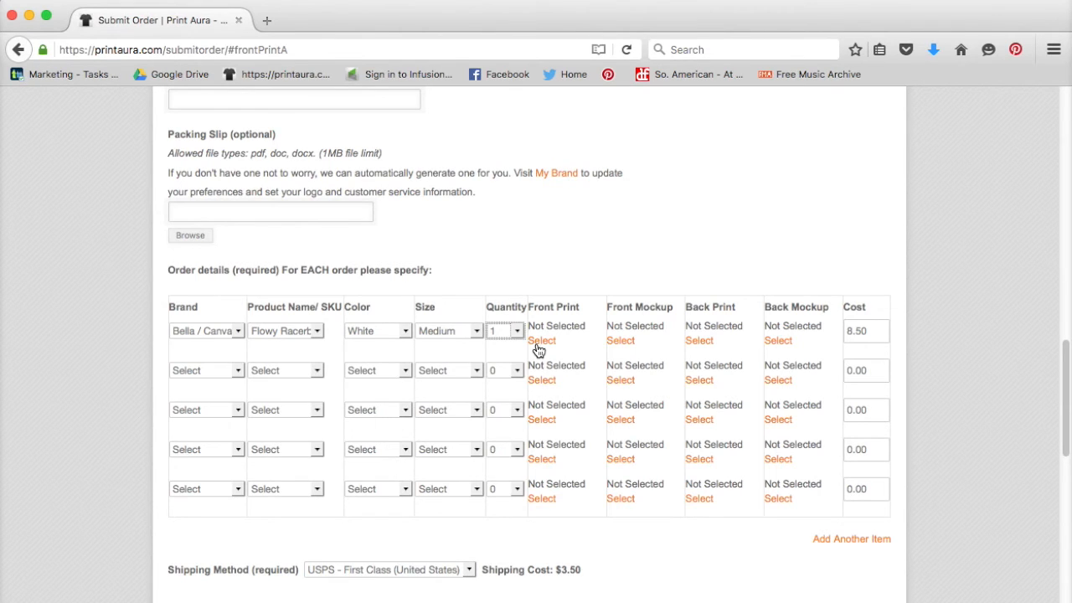
Pick the wild_bear_1 design as the tank's front print.
click(543, 340)
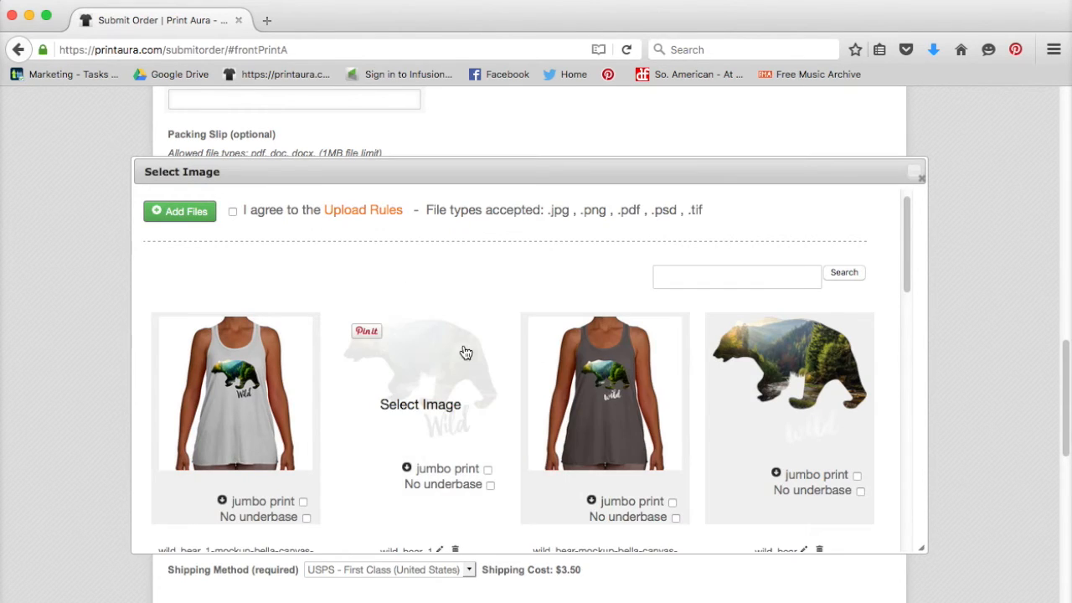
mouse_move(415, 364)
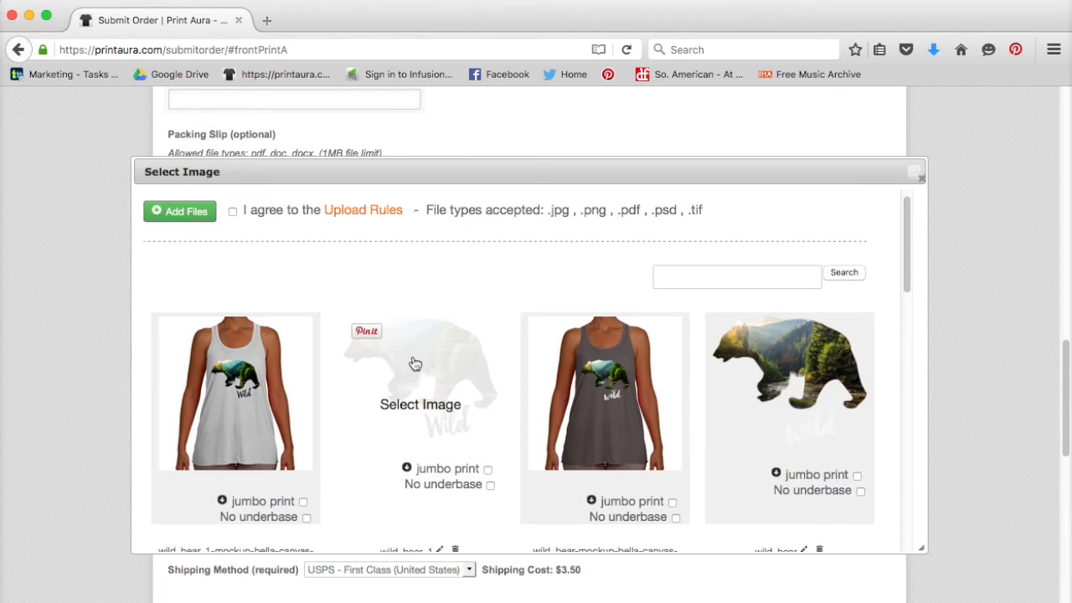
click(418, 392)
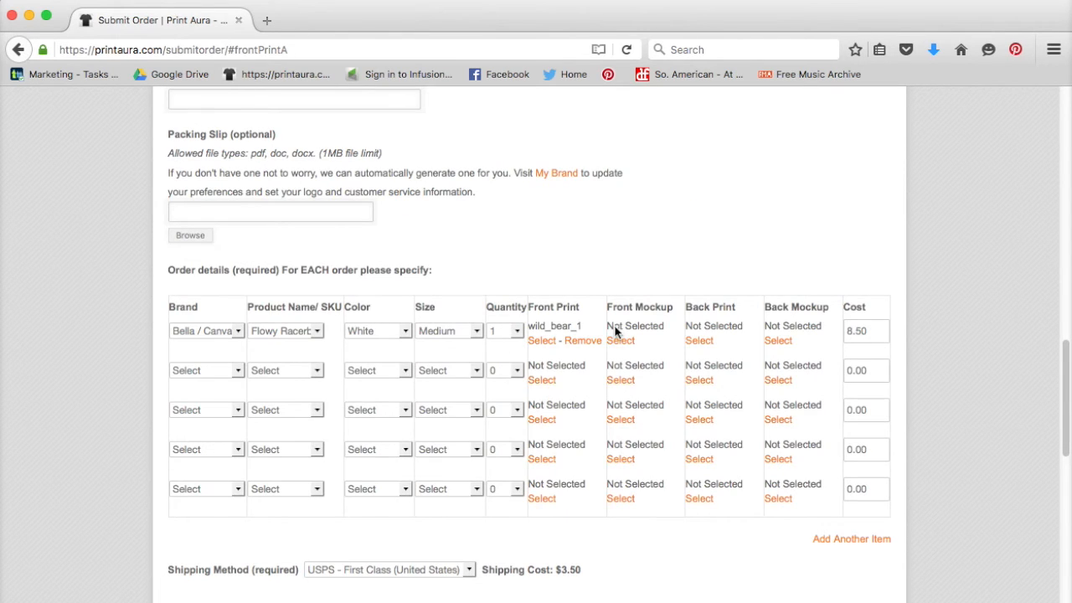
mouse_move(661, 308)
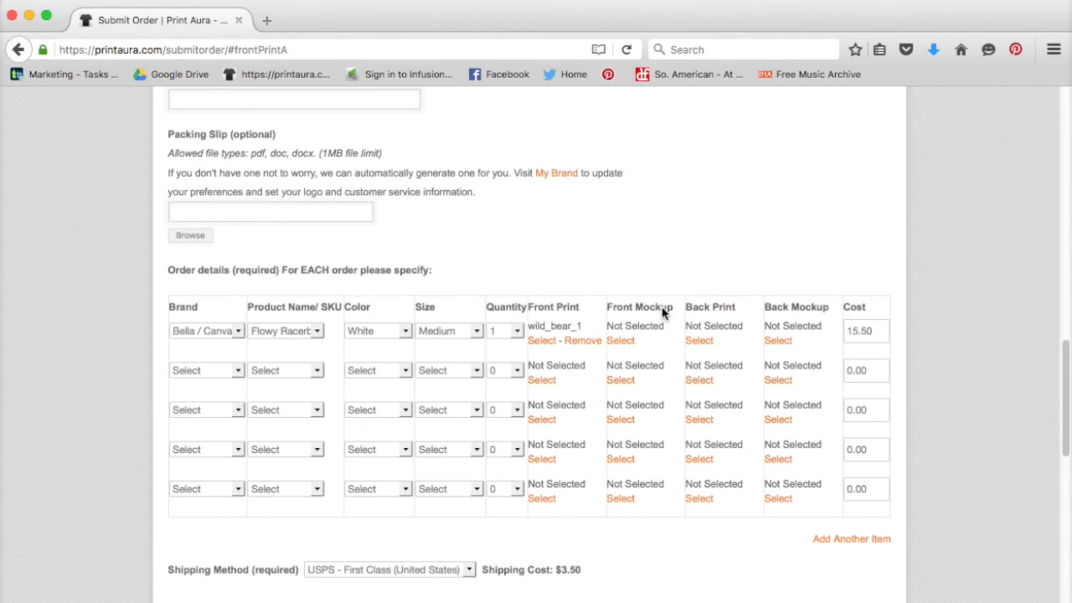
mouse_move(621, 343)
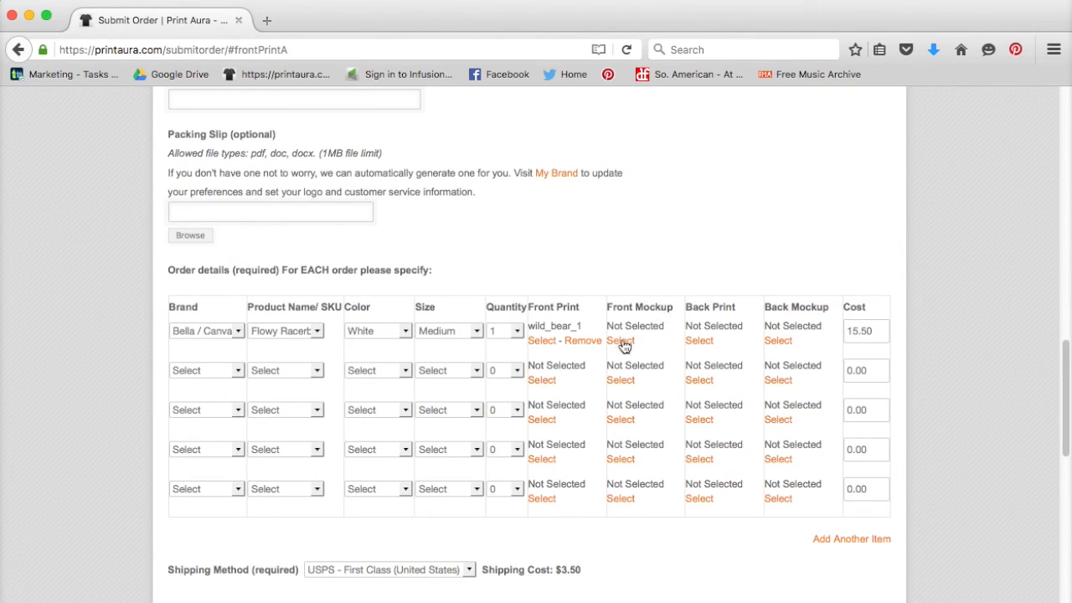
Choose the wild_bear_1 mockup image as the tank's front mockup.
click(620, 342)
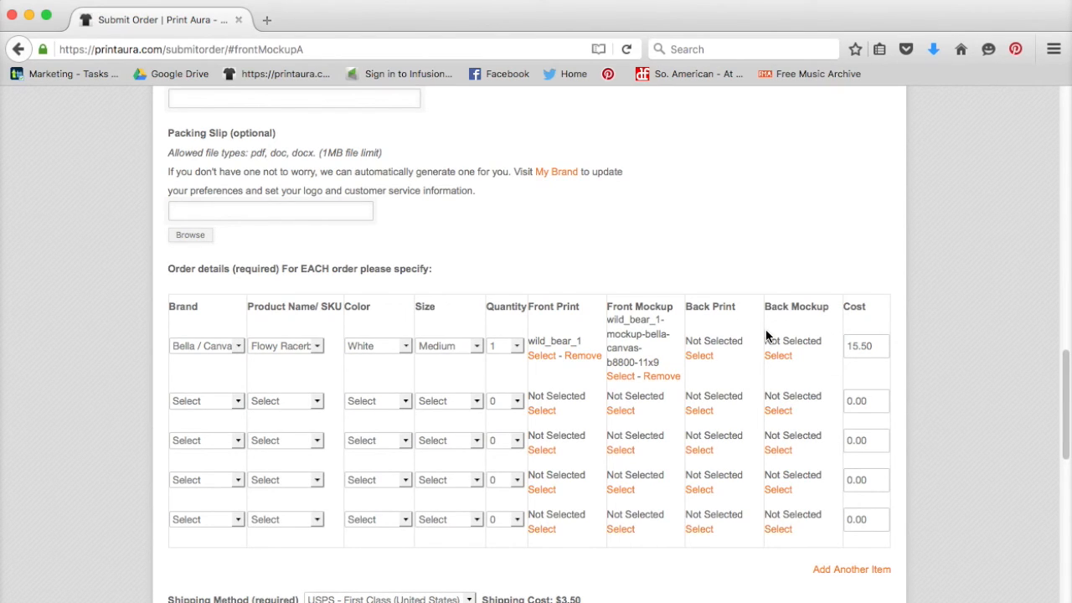
mouse_move(700, 355)
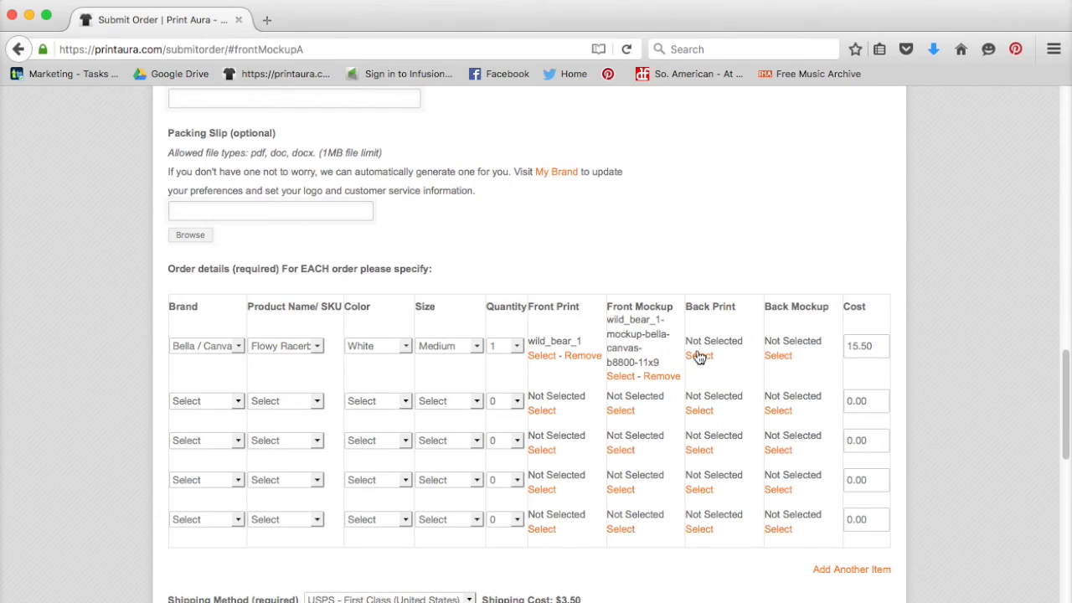
mouse_move(757, 360)
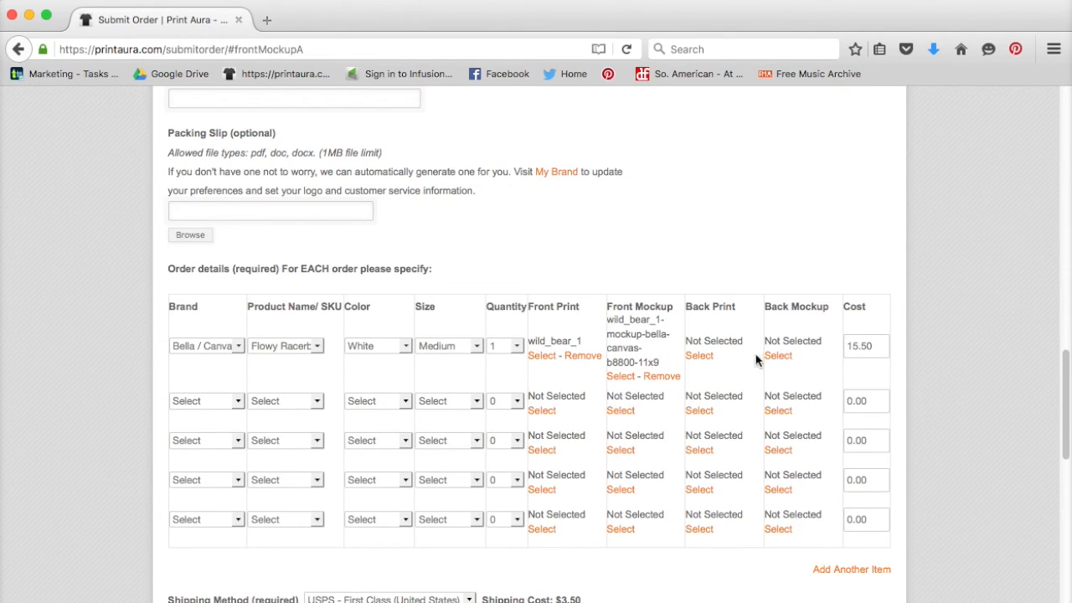
mouse_move(777, 333)
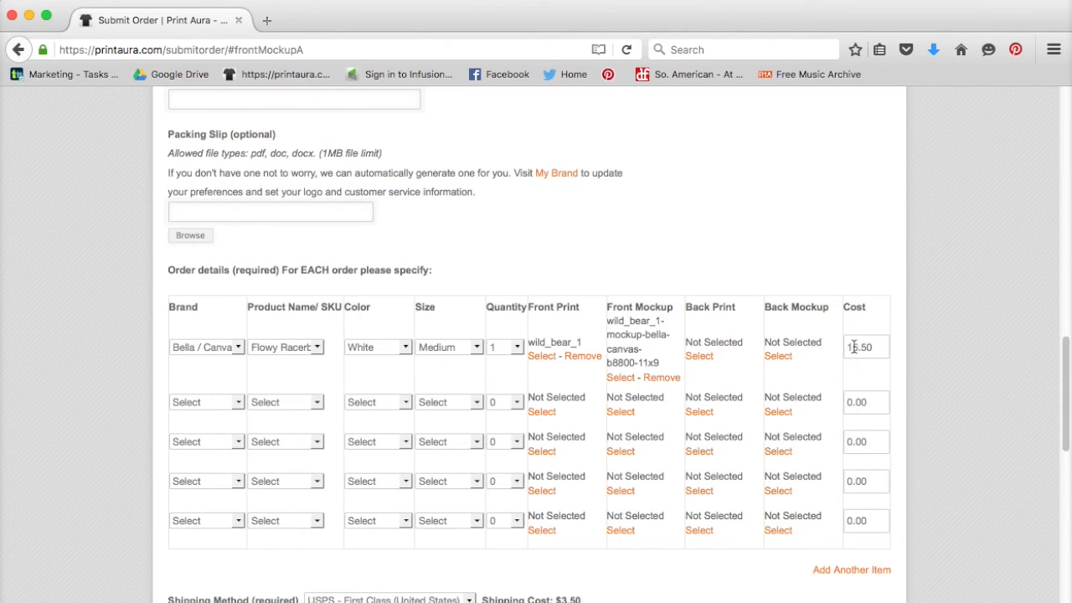
scroll(down, 3)
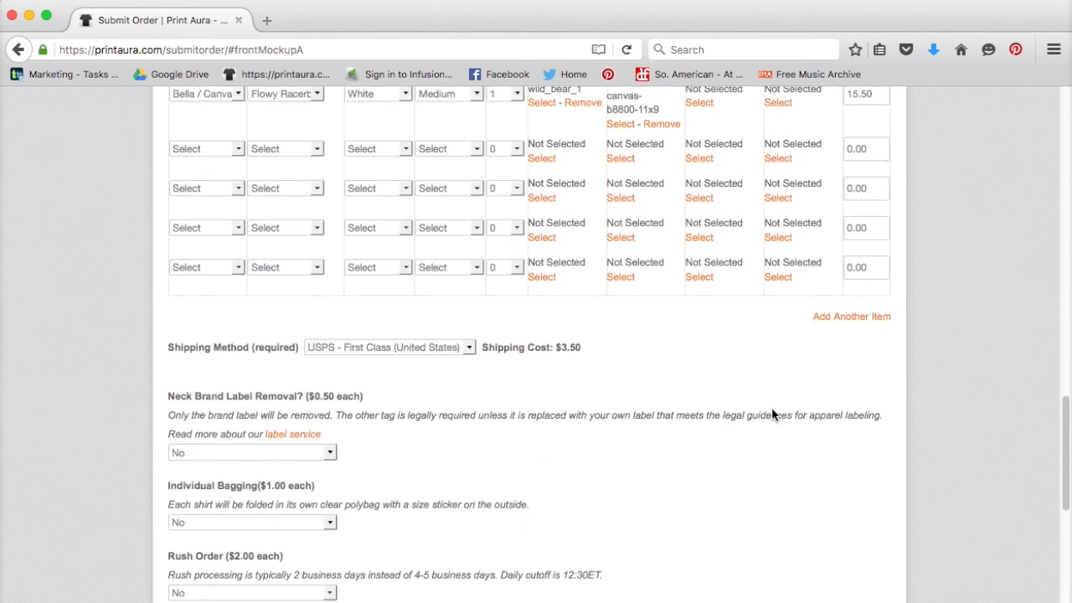
scroll(down, 3)
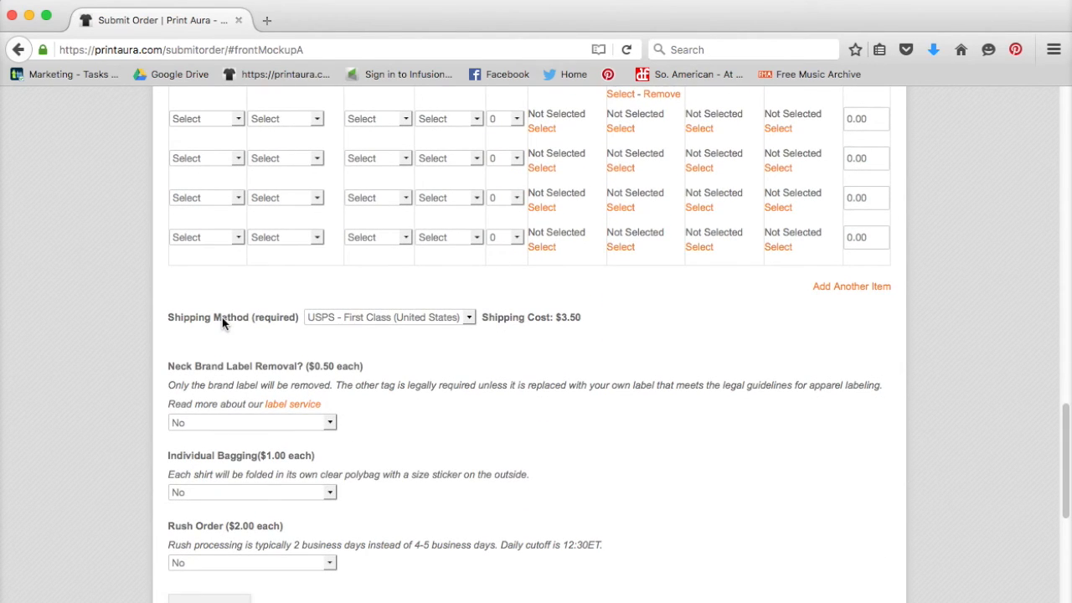
click(388, 316)
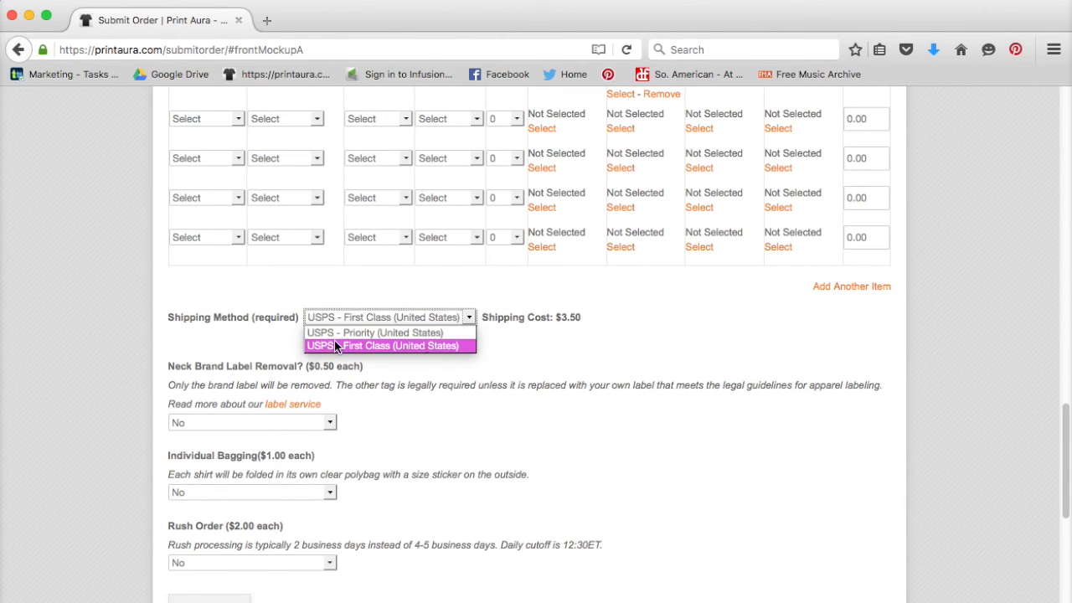
click(385, 345)
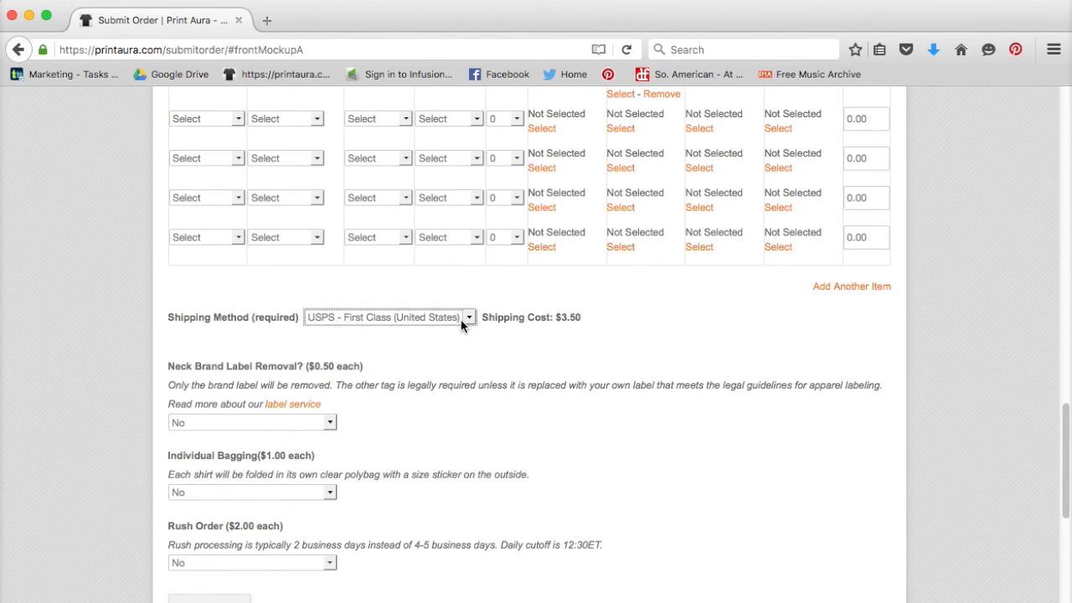
mouse_move(527, 322)
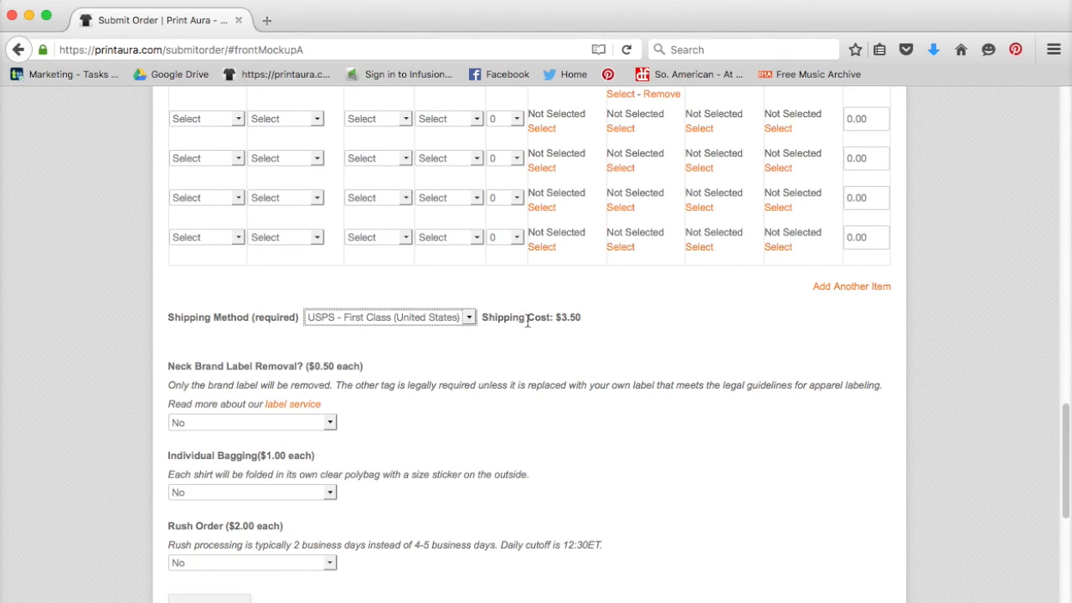
mouse_move(552, 322)
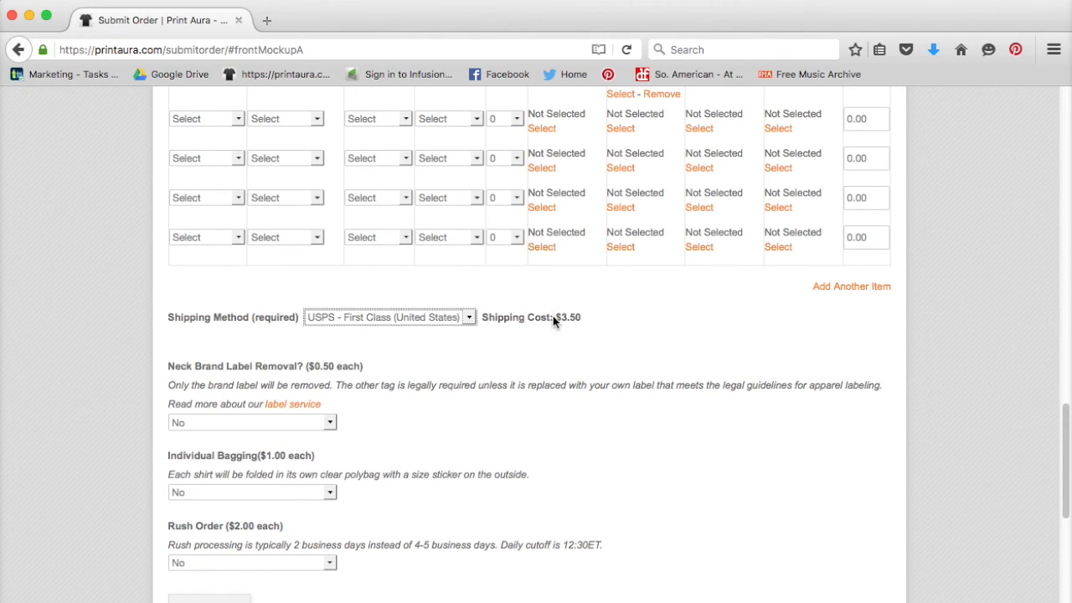
scroll(down, 3)
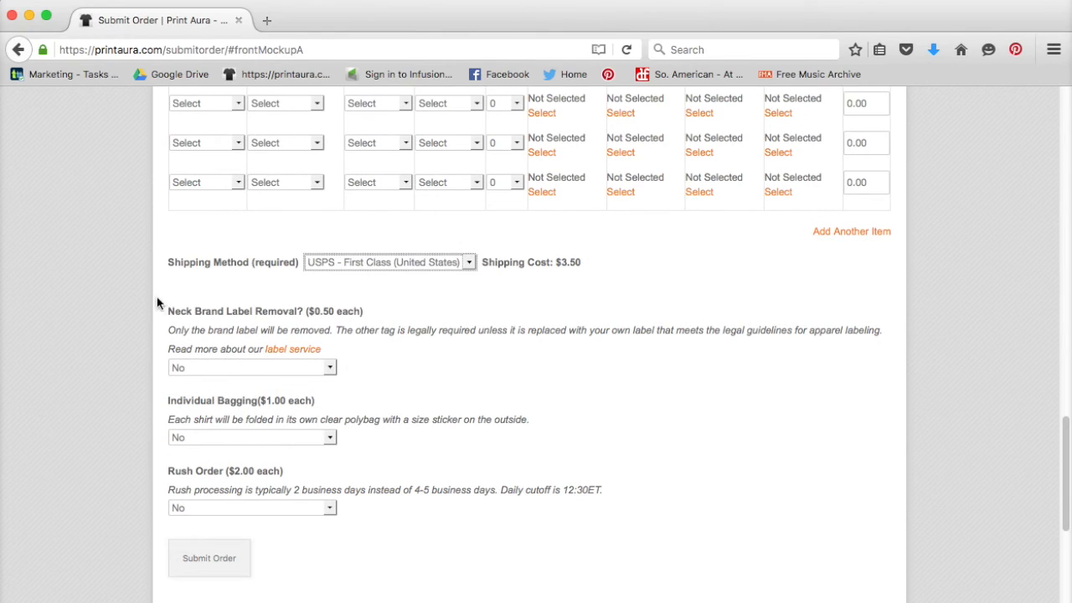
mouse_move(264, 318)
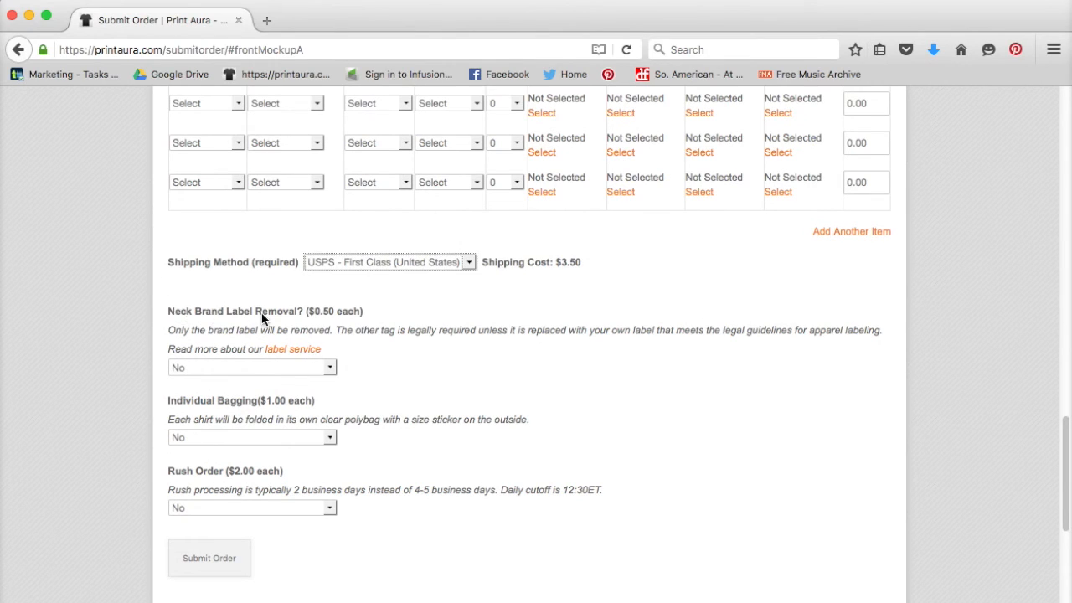
mouse_move(350, 325)
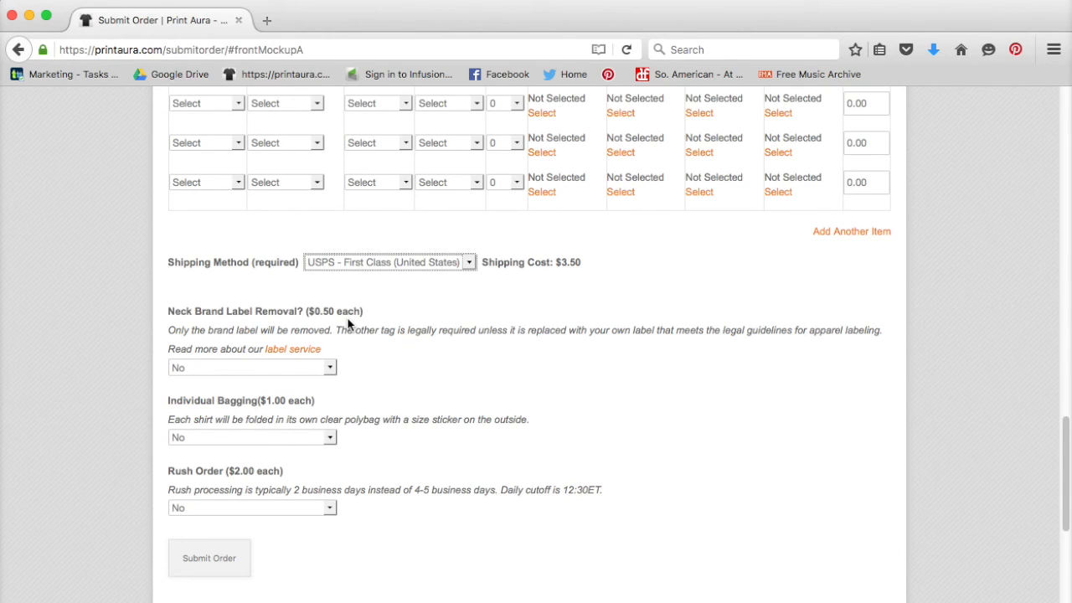
mouse_move(327, 332)
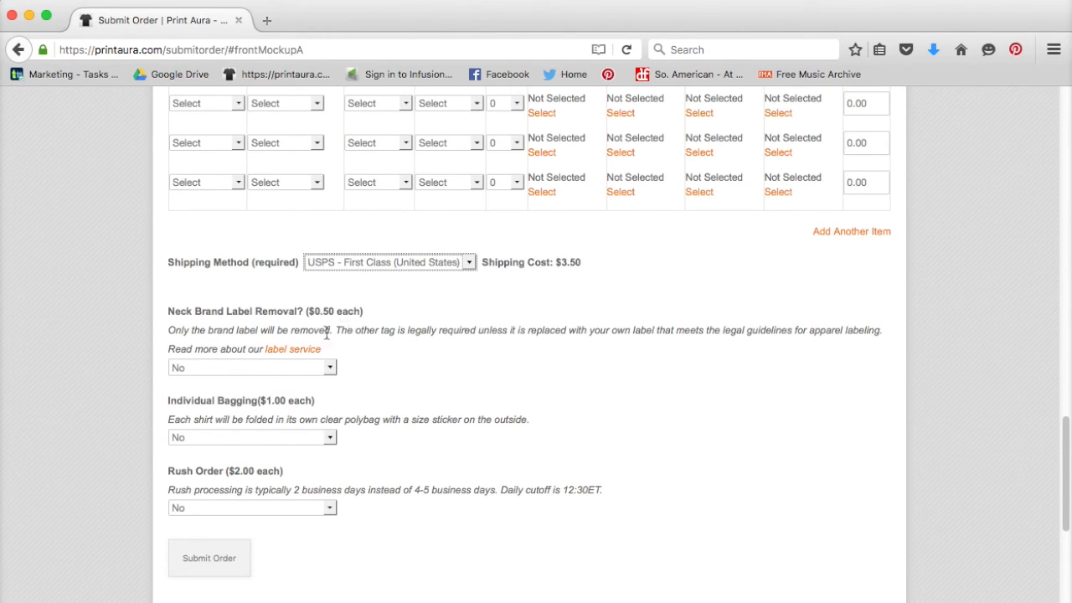
mouse_move(191, 412)
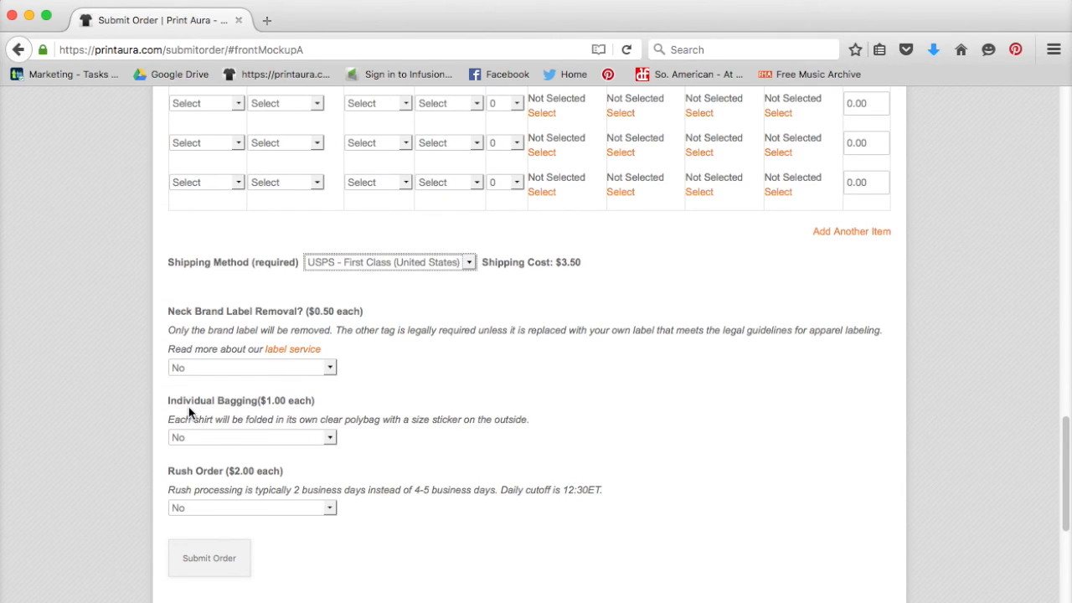
mouse_move(281, 412)
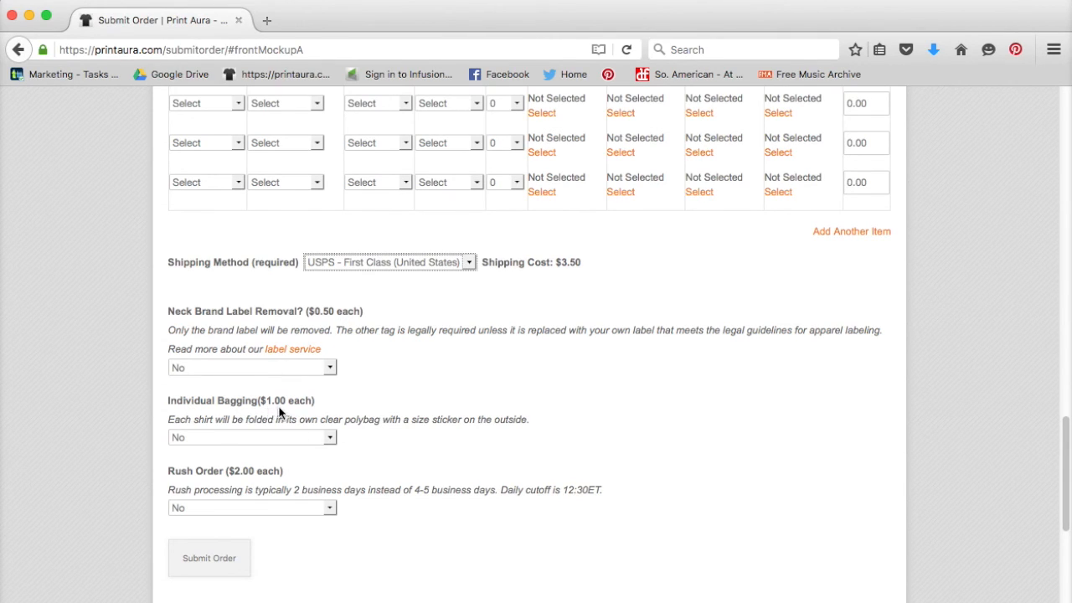
mouse_move(321, 412)
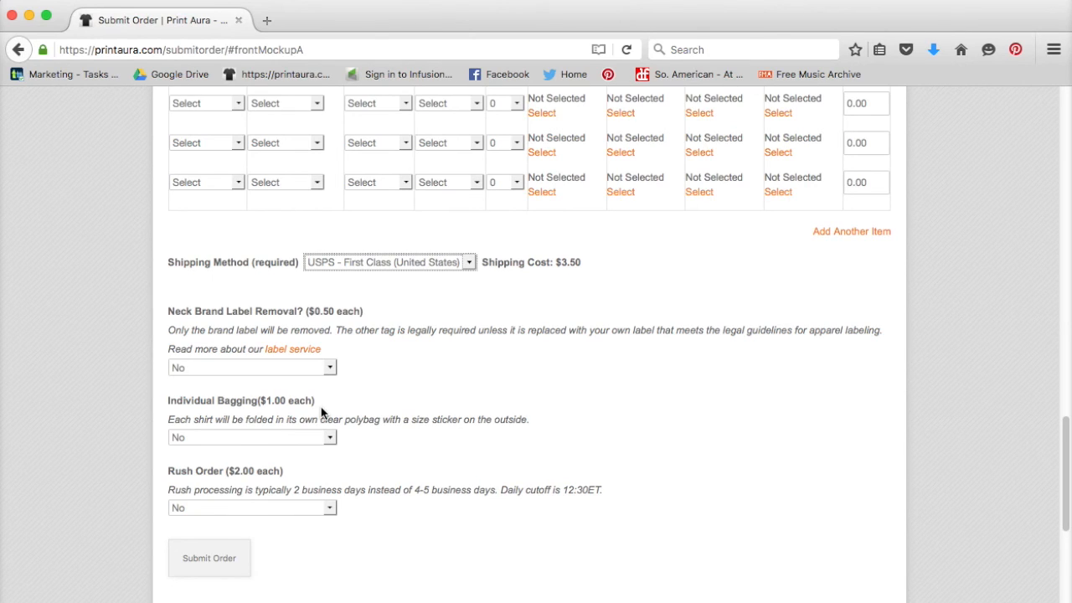
mouse_move(211, 472)
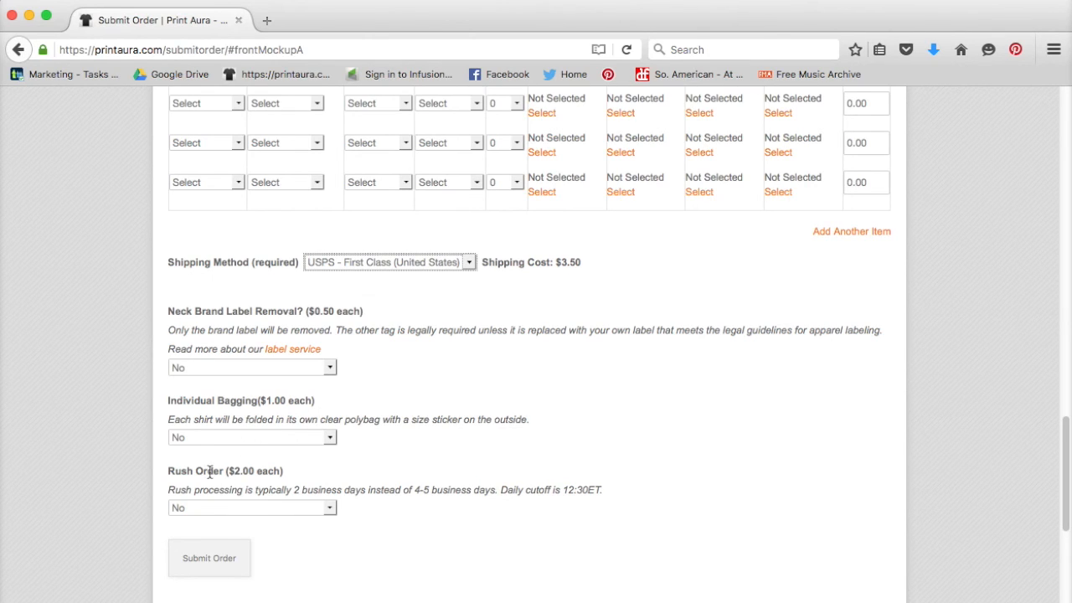
mouse_move(201, 483)
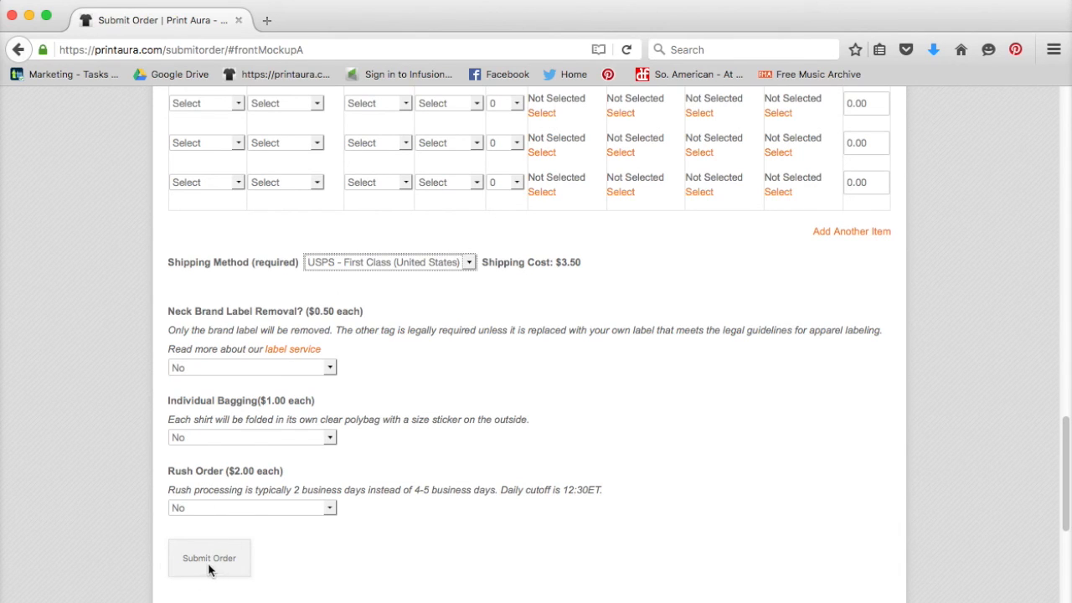
scroll(down, 3)
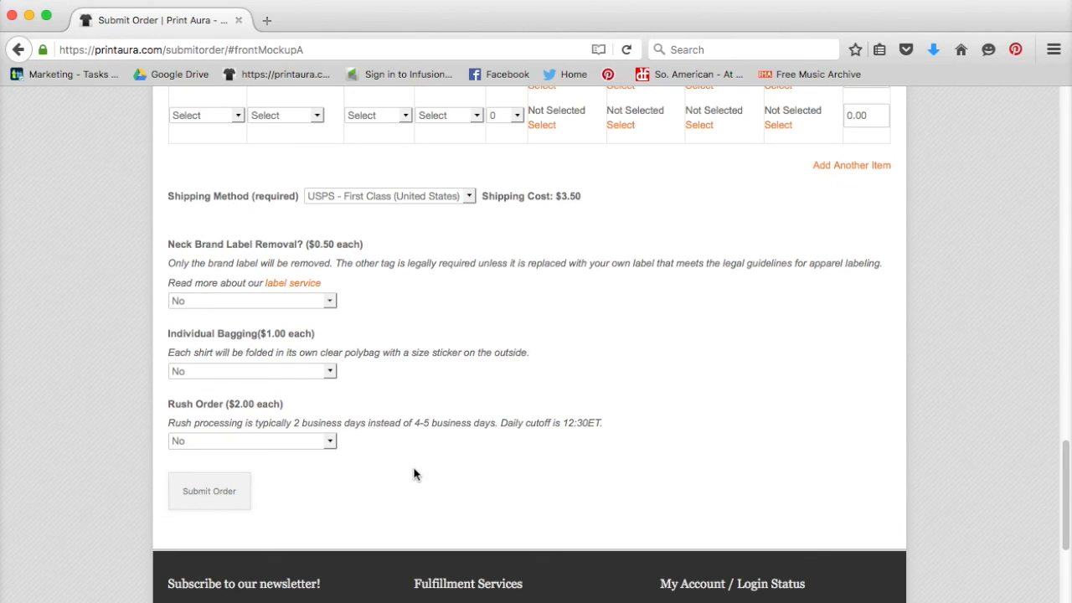